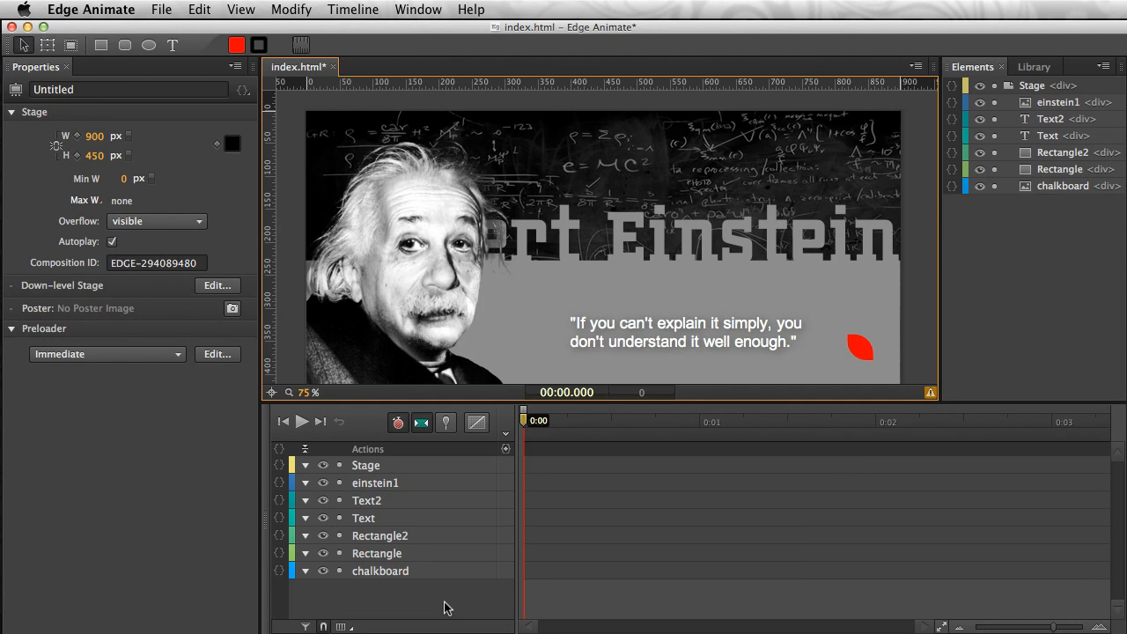
mouse_move(678, 128)
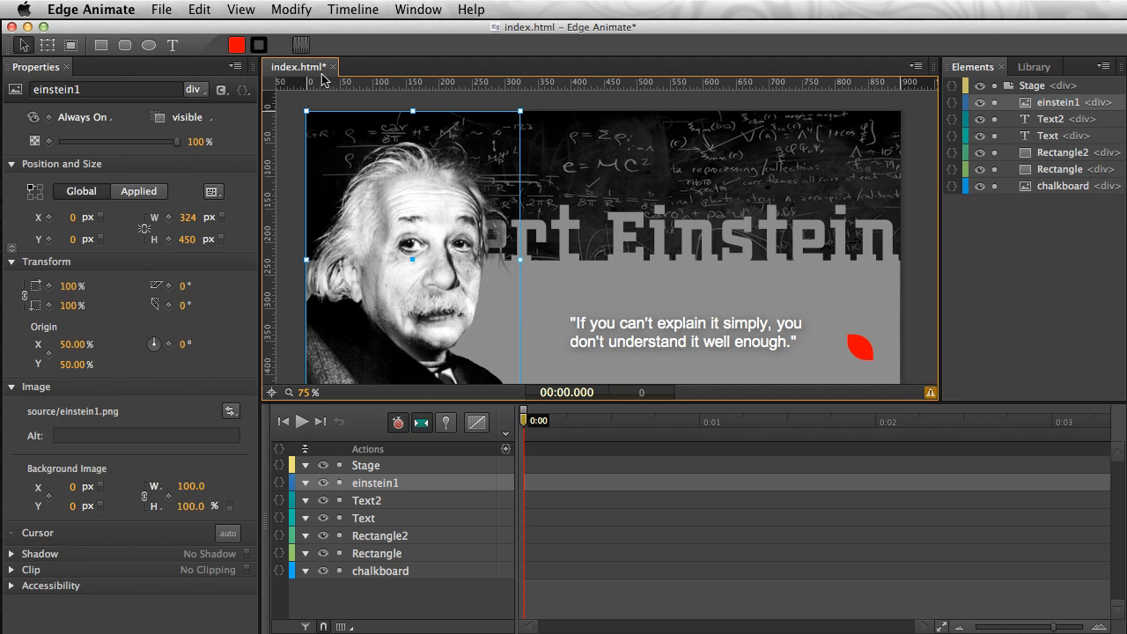
mouse_move(413, 184)
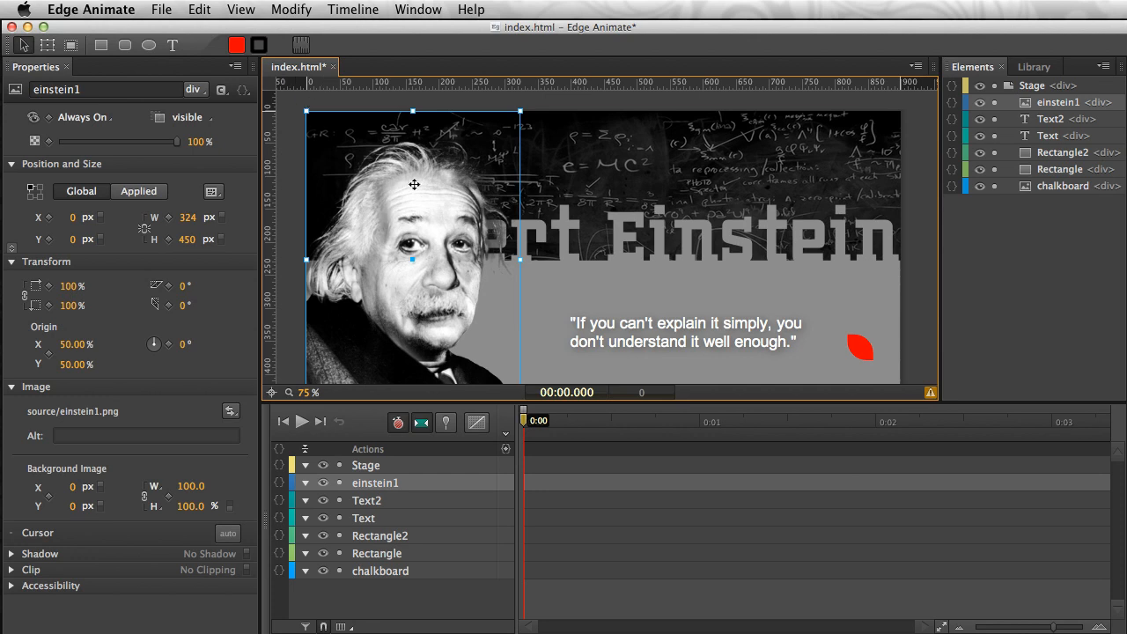
Step: Review the grey band, quote and red shape, and set the Einstein photo flush with the top
click(1062, 186)
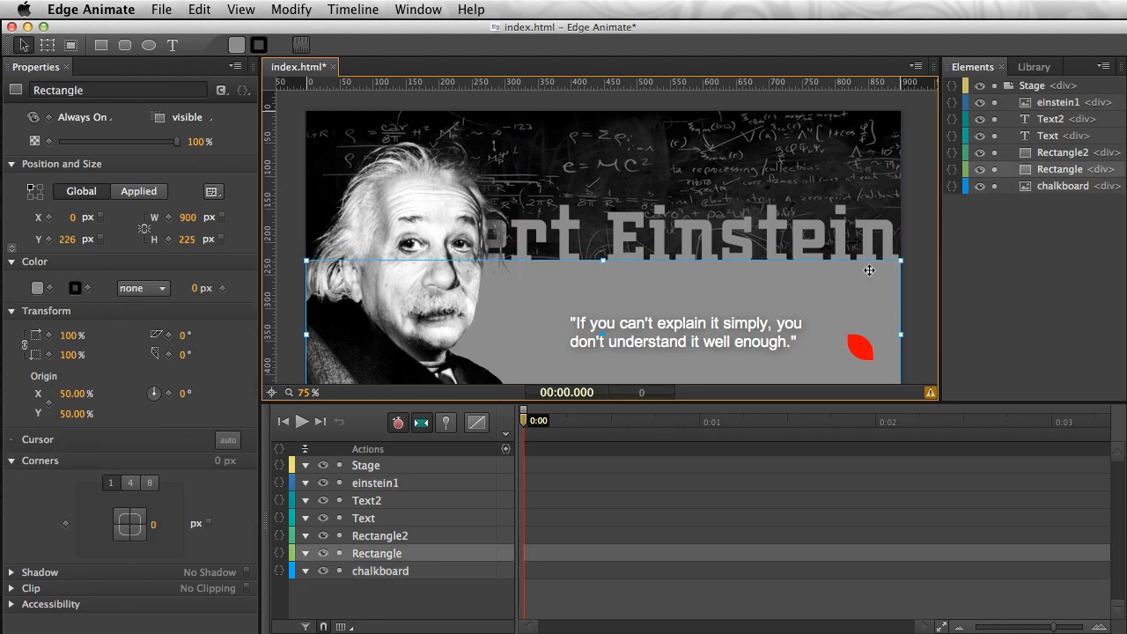
mouse_move(739, 291)
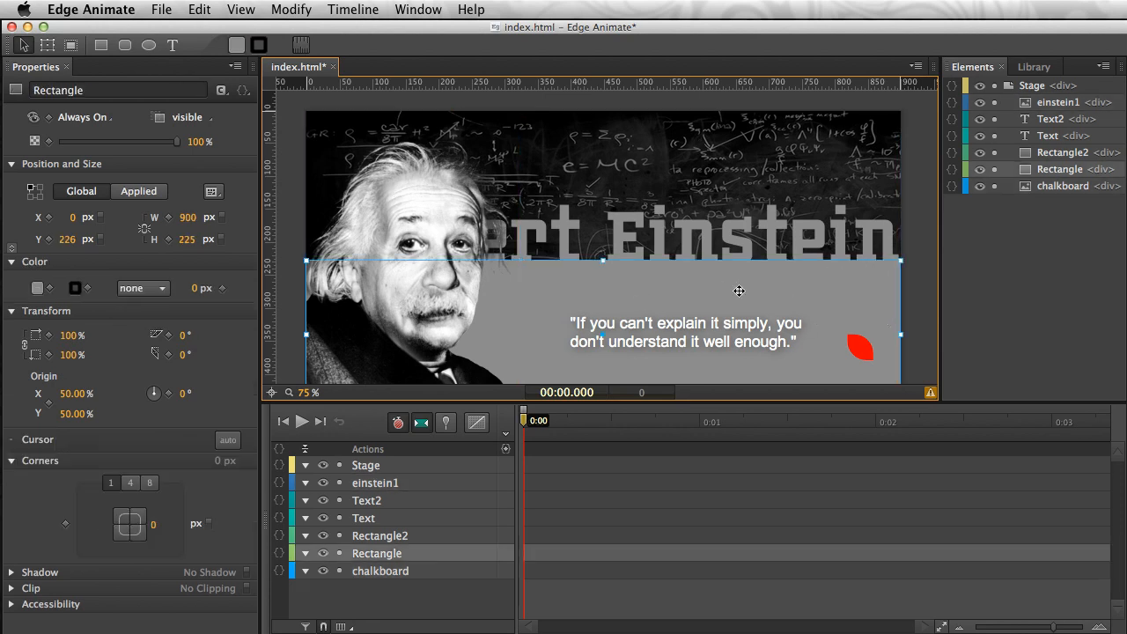
click(685, 331)
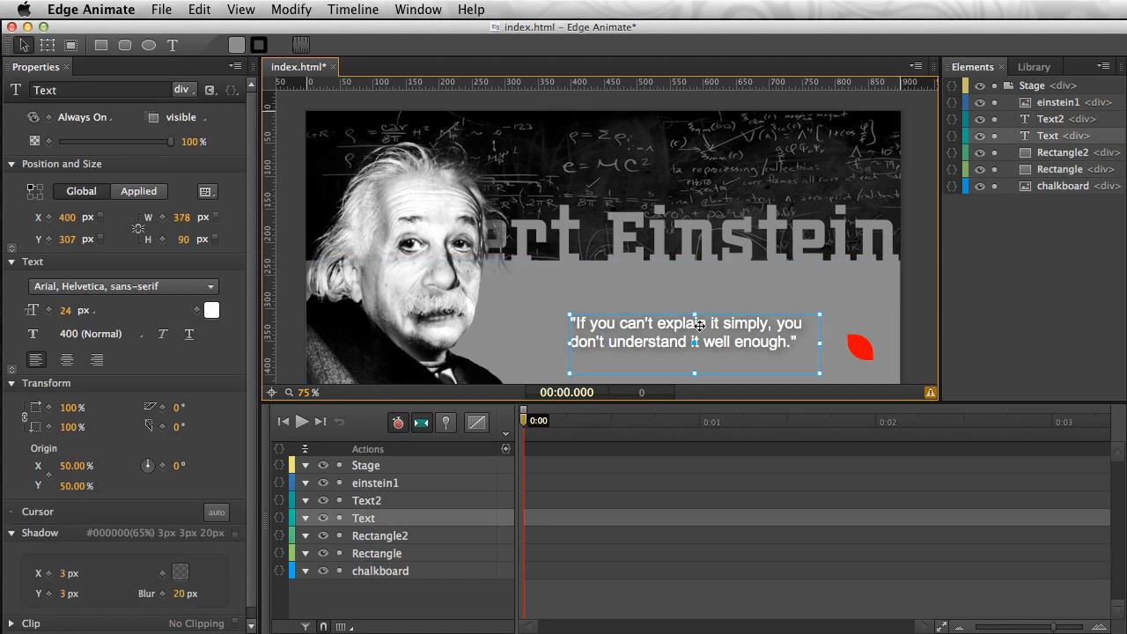
mouse_move(295, 128)
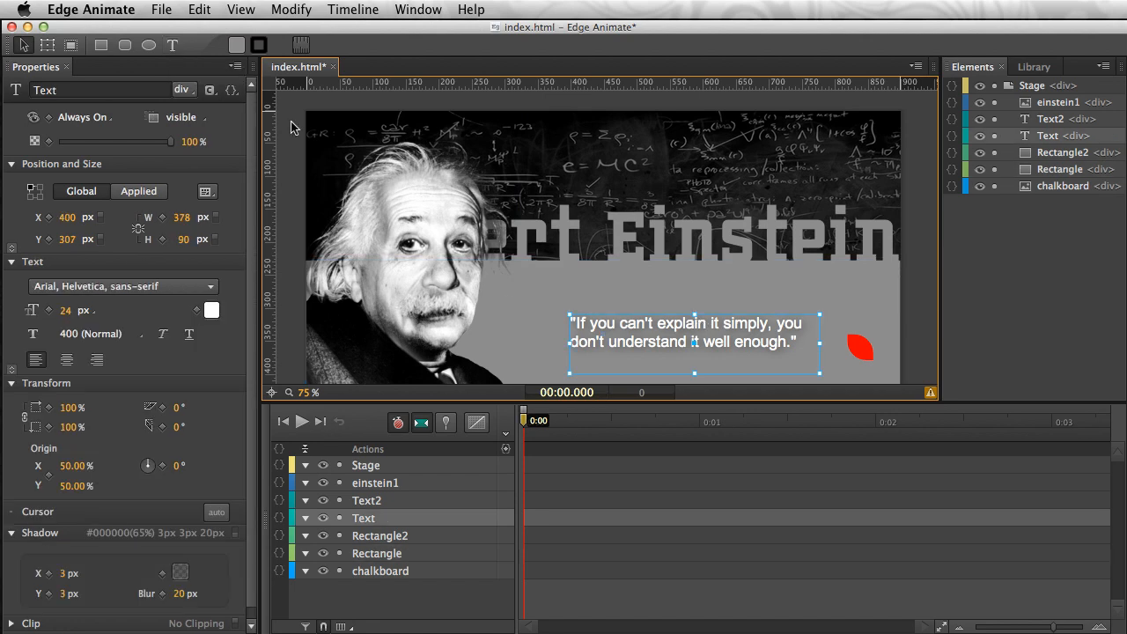
click(860, 346)
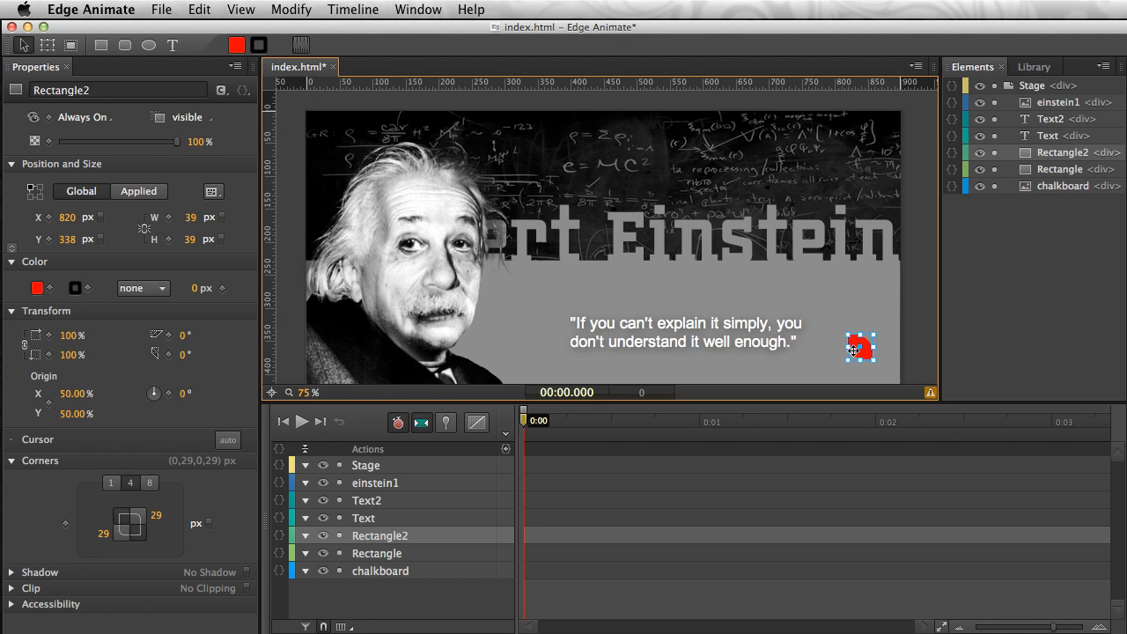
mouse_move(639, 113)
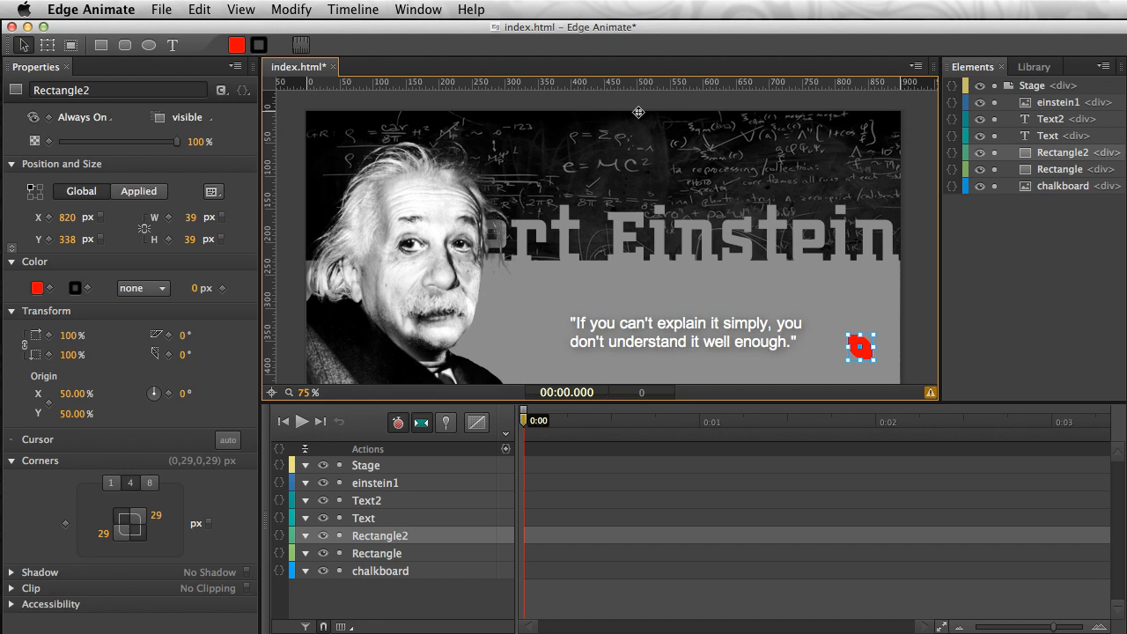
mouse_move(860, 347)
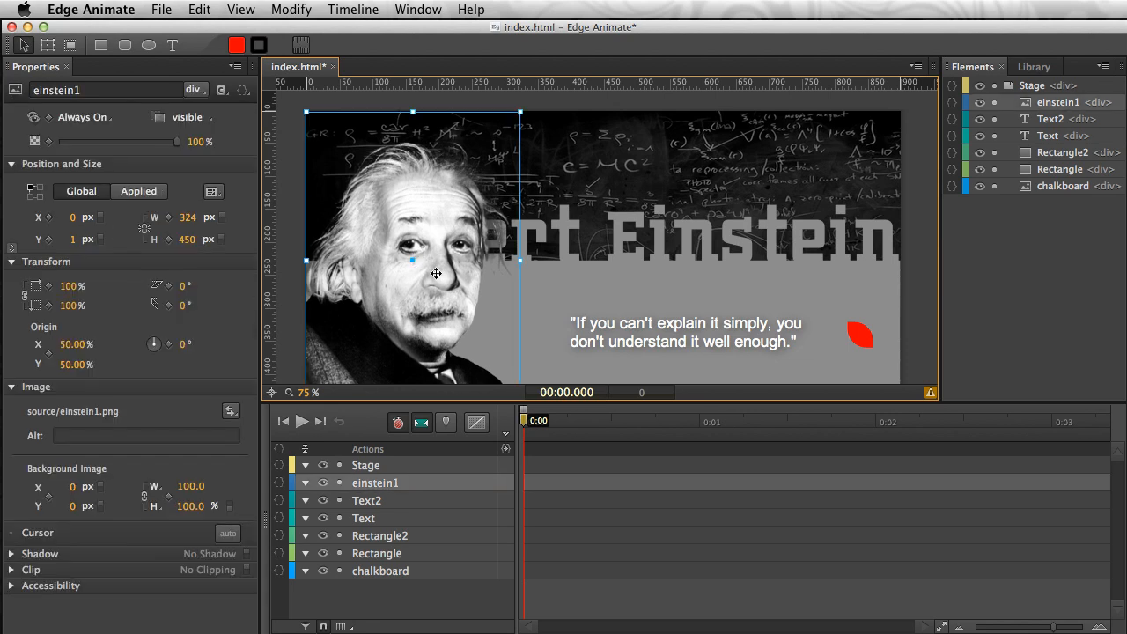
drag(436, 273, 426, 268)
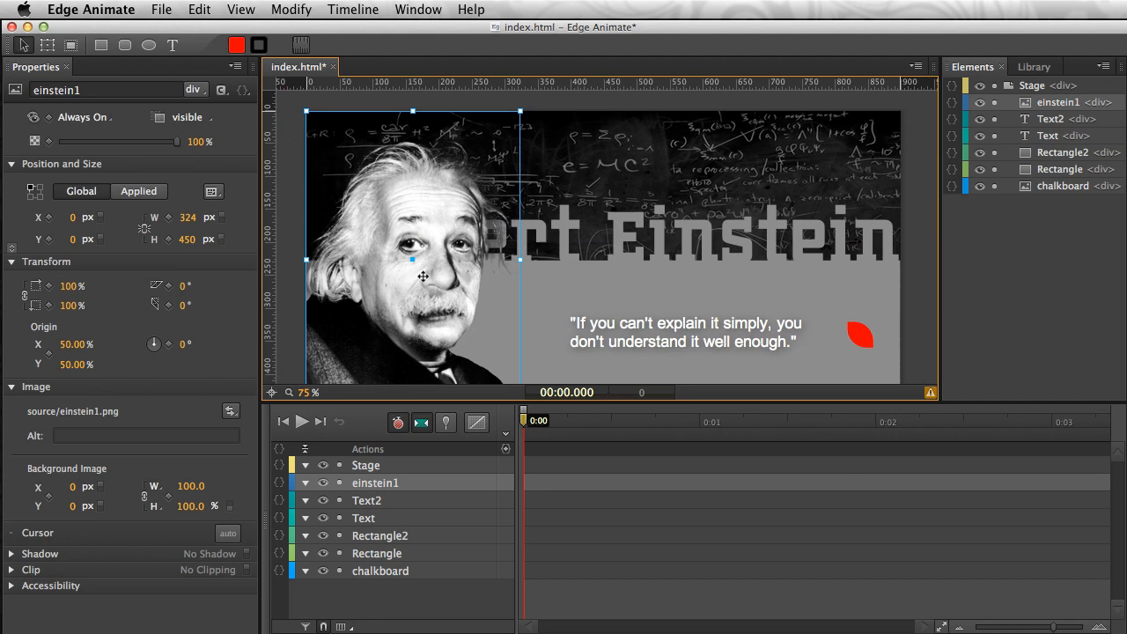
mouse_move(397, 203)
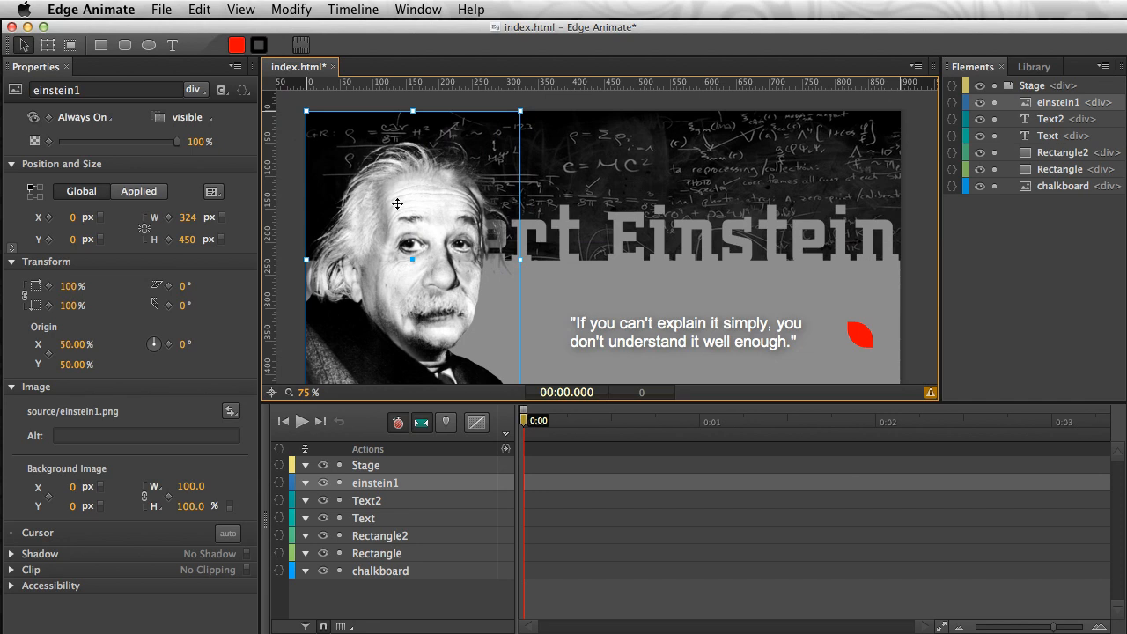
mouse_move(388, 253)
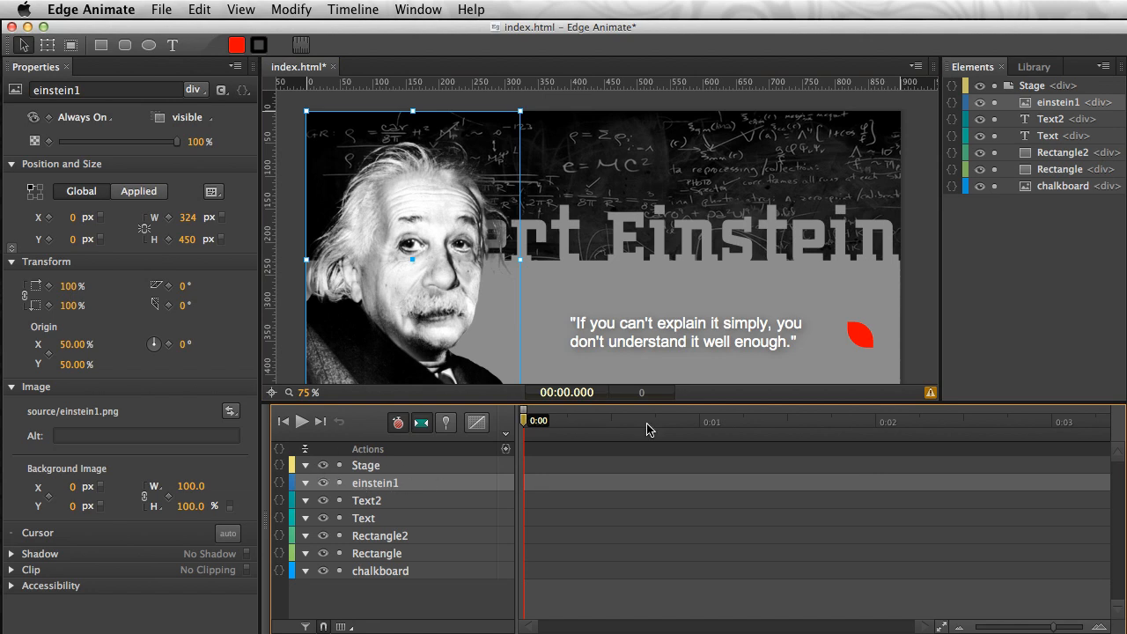
mouse_move(360, 486)
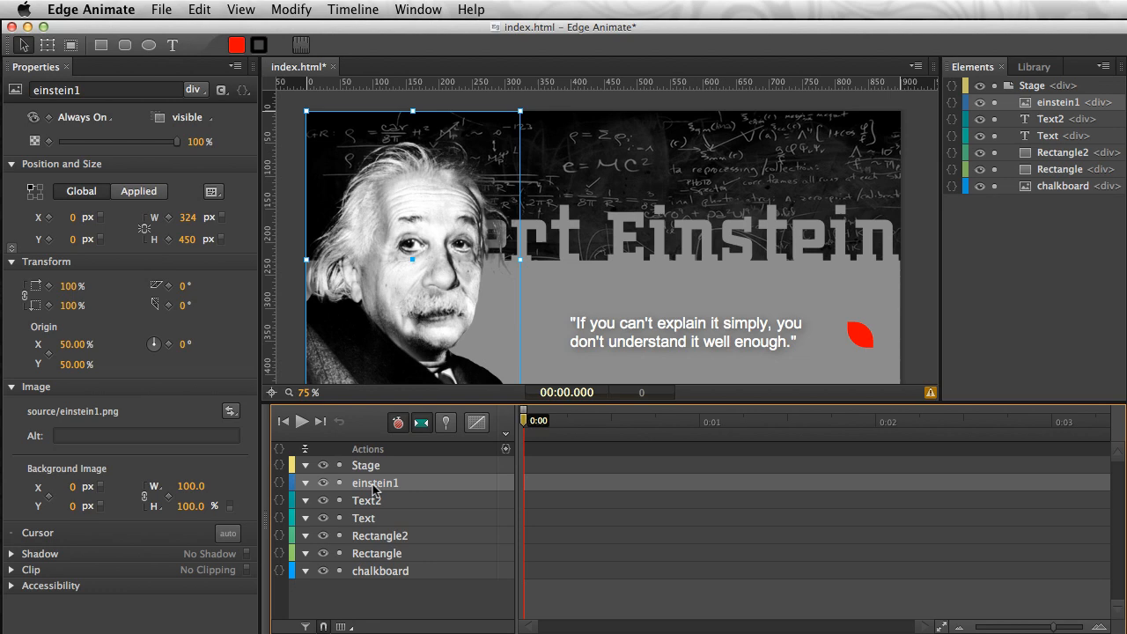
mouse_move(422, 421)
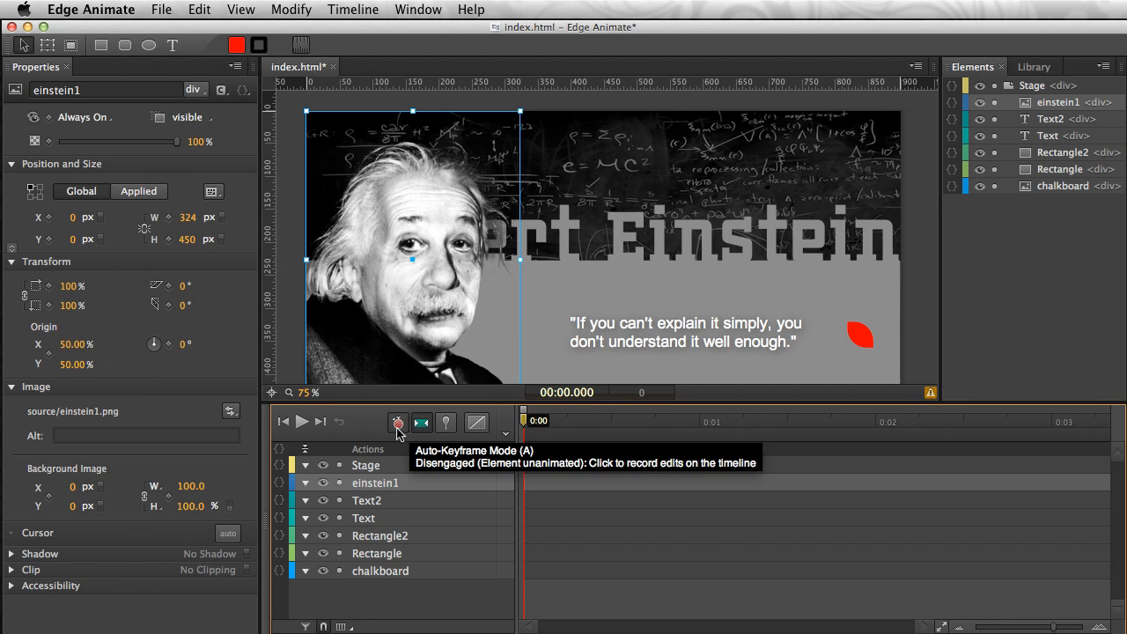
Step: Turn on Auto-Keyframe Mode so the photo's -316 px start position records a Left keyframe
click(398, 423)
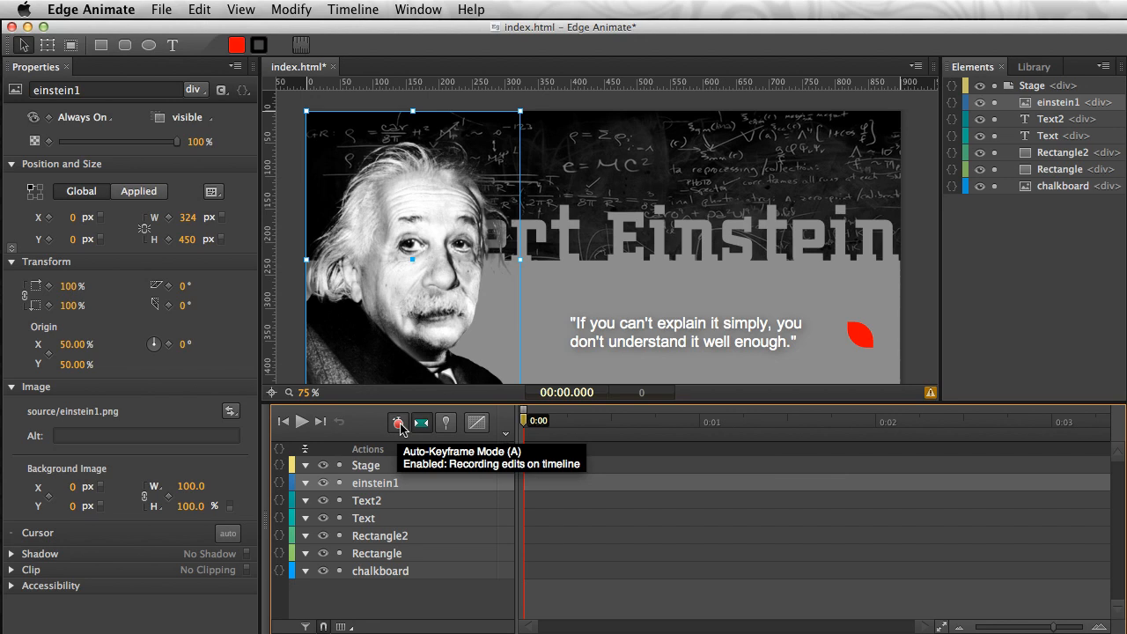
click(397, 421)
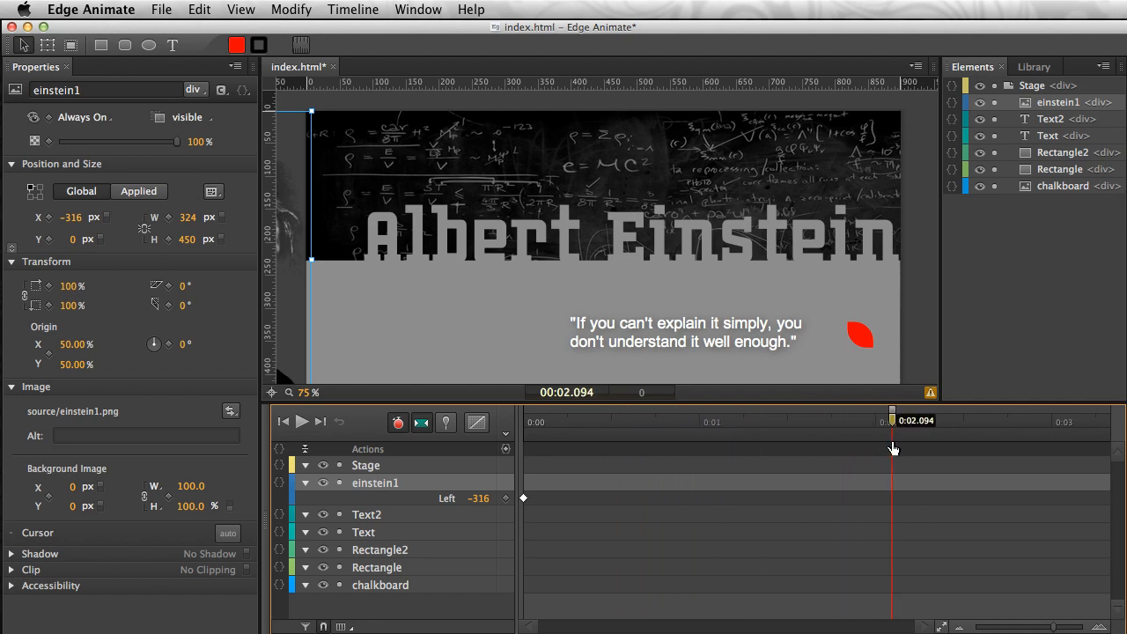
Step: At 0:00.500 return einstein1 to X 0 px and play the half-second slide-in
click(611, 420)
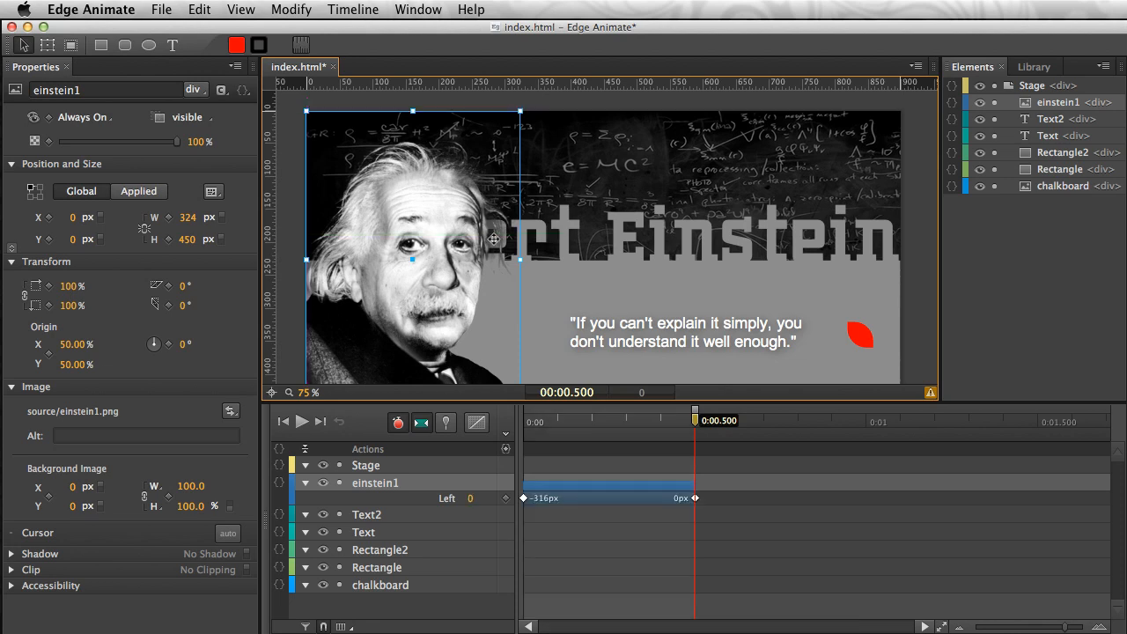
mouse_move(583, 498)
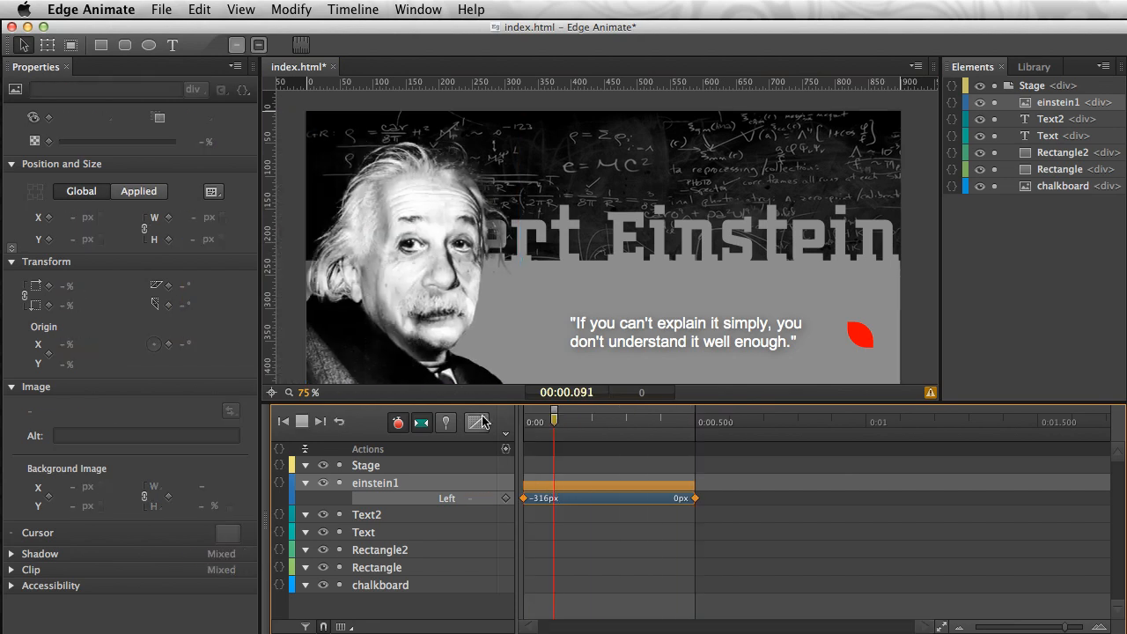
click(302, 421)
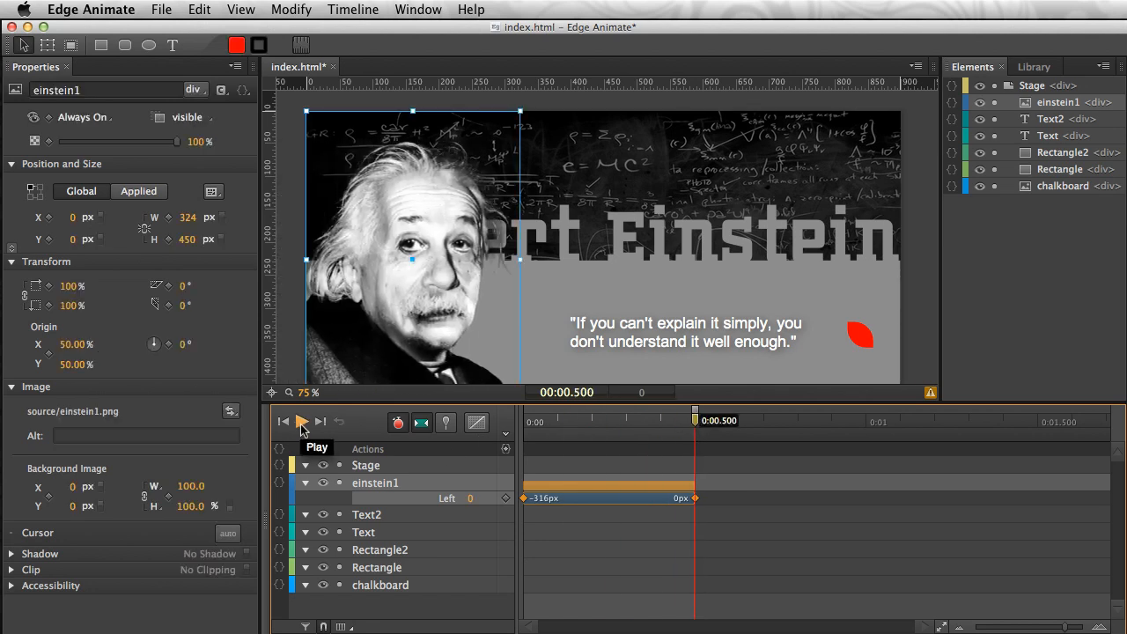
click(301, 420)
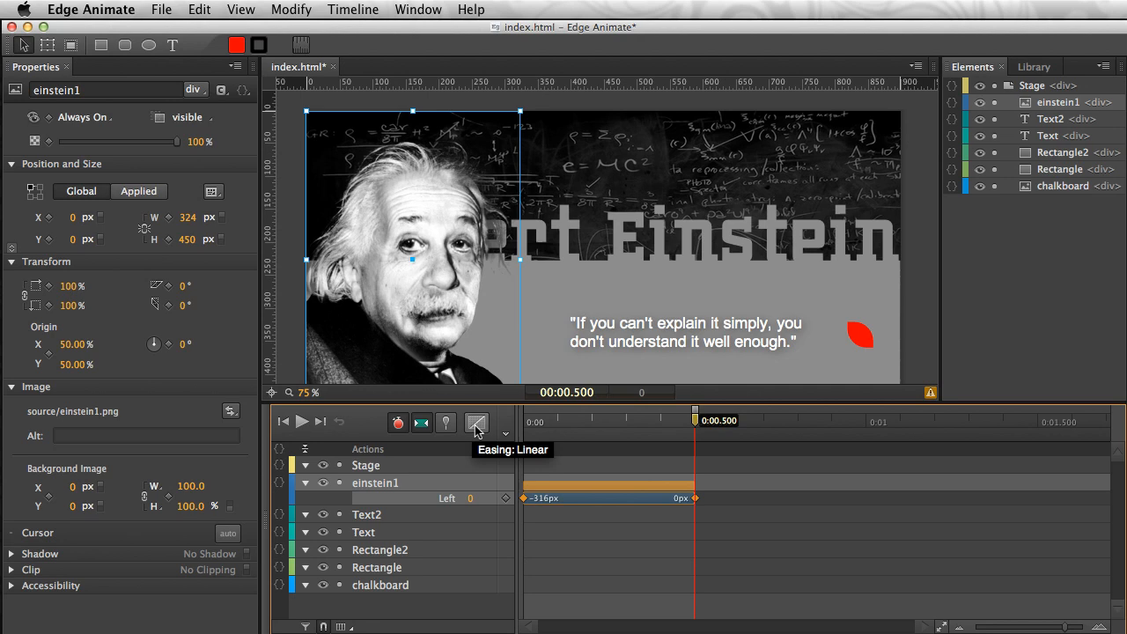
Step: Apply an Ease Out Quint easing to the Einstein photo's slide-in transition
click(476, 423)
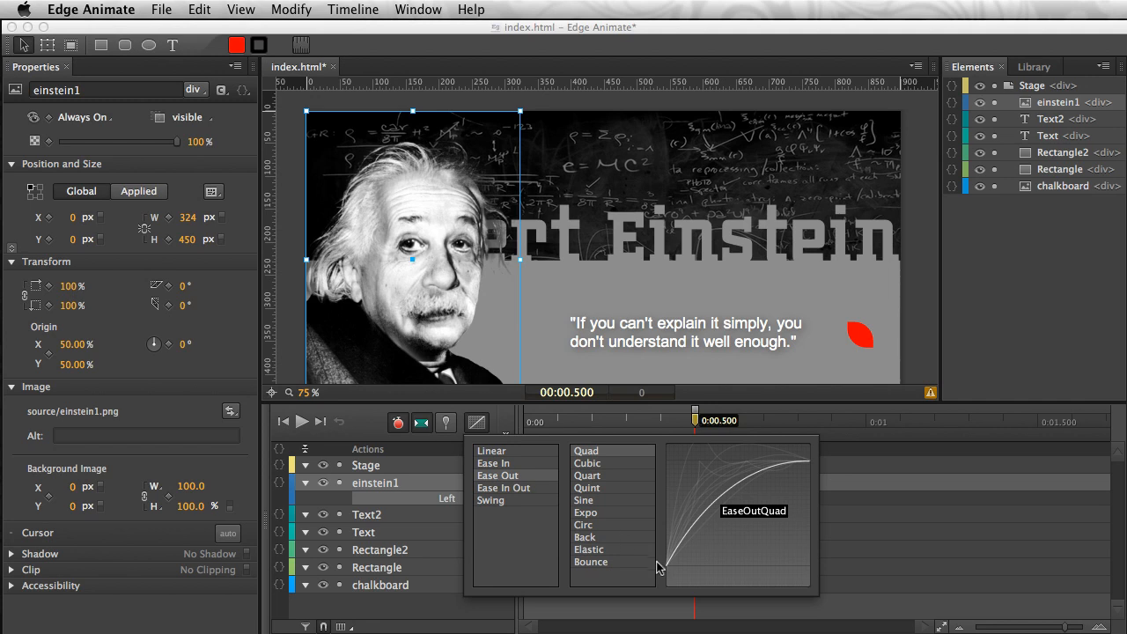
mouse_move(802, 469)
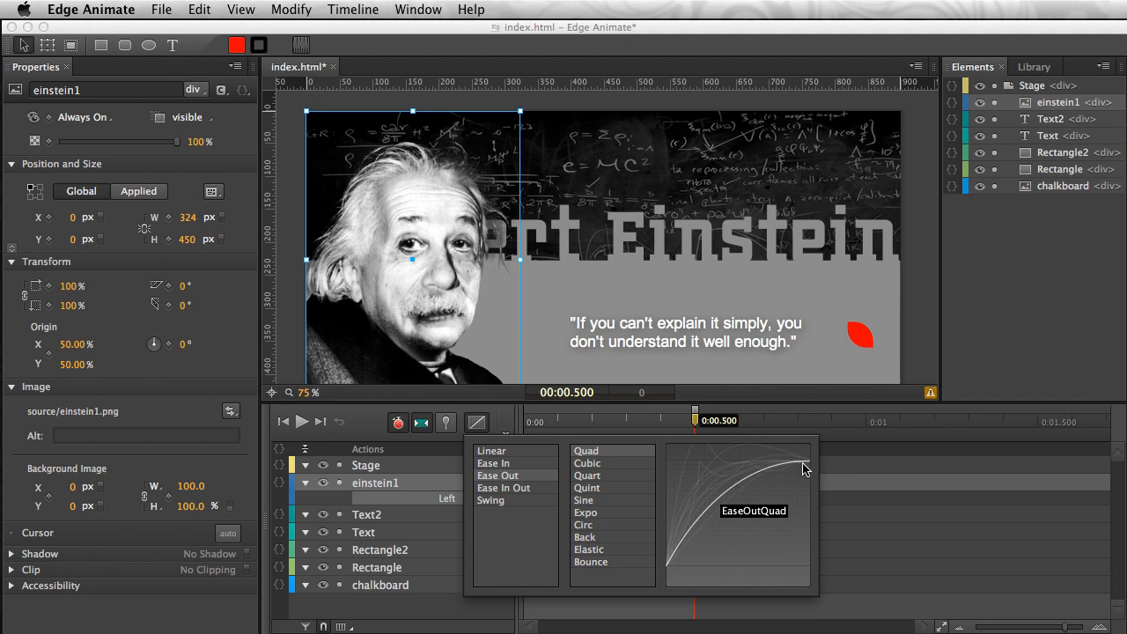
click(587, 476)
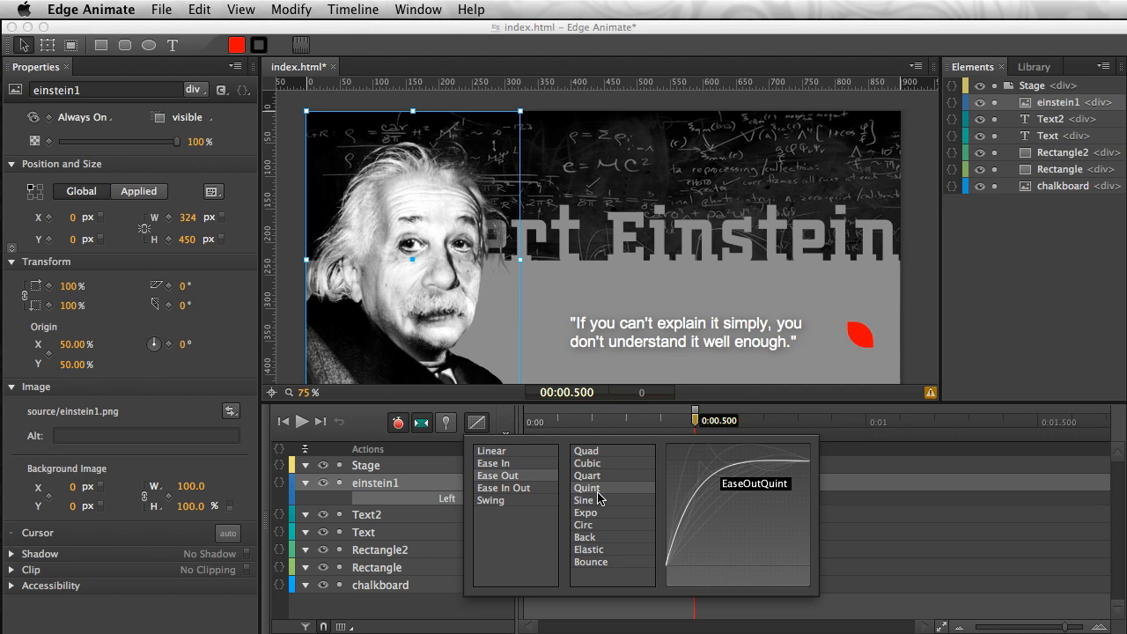
click(587, 488)
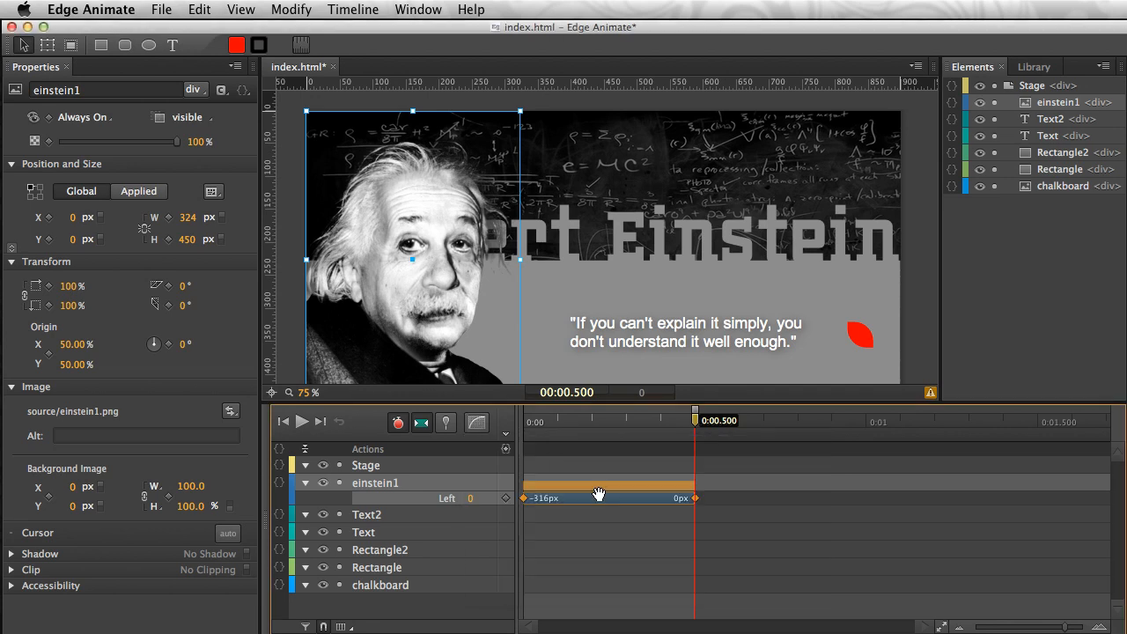
Step: Scrub and play through the slide-in to check the photo decelerates as it arrives
drag(693, 411, 542, 411)
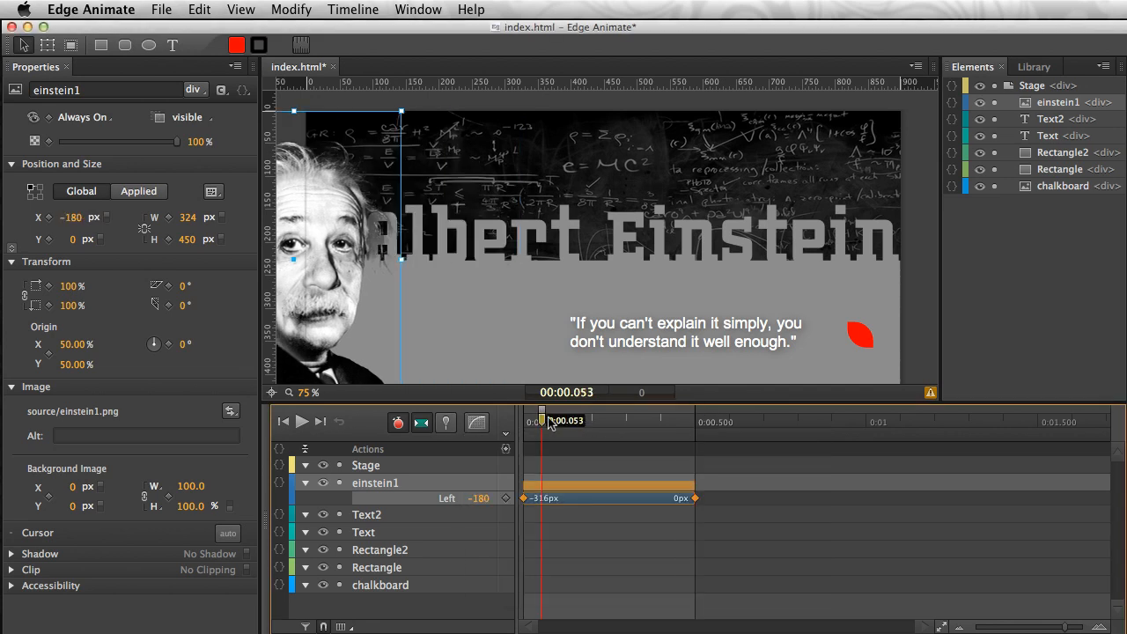
click(302, 421)
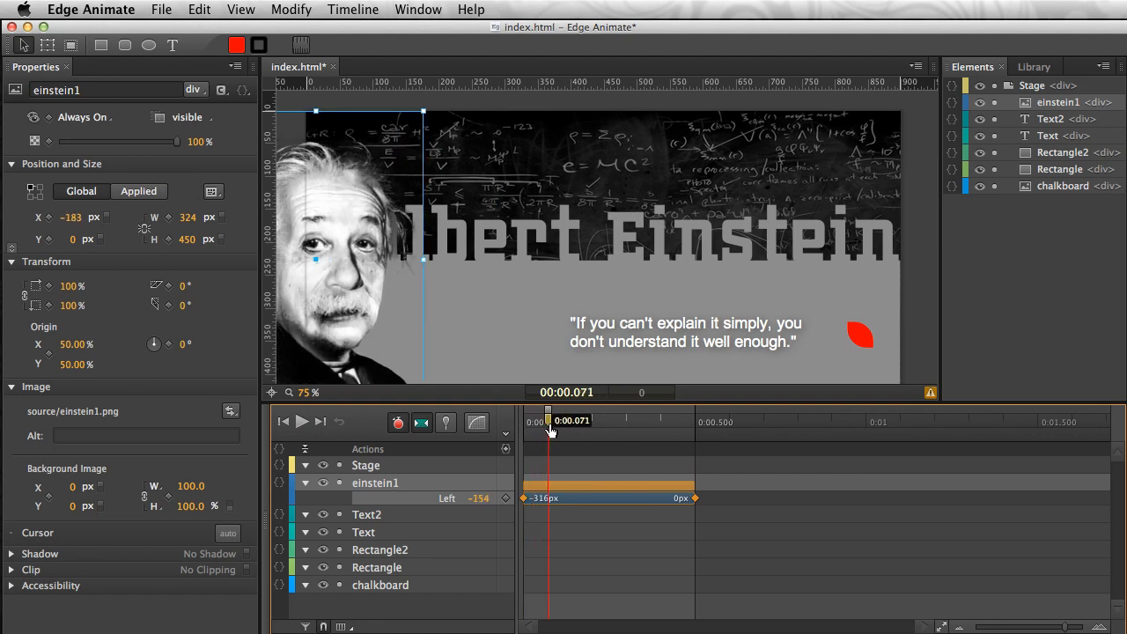
drag(548, 421, 609, 420)
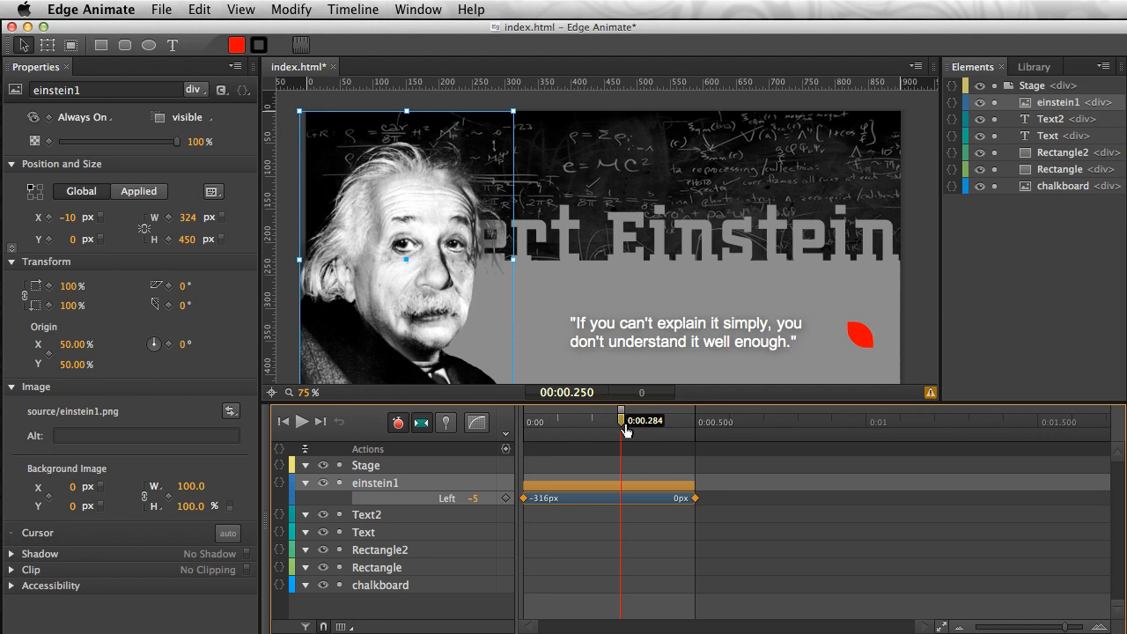
drag(620, 420, 713, 419)
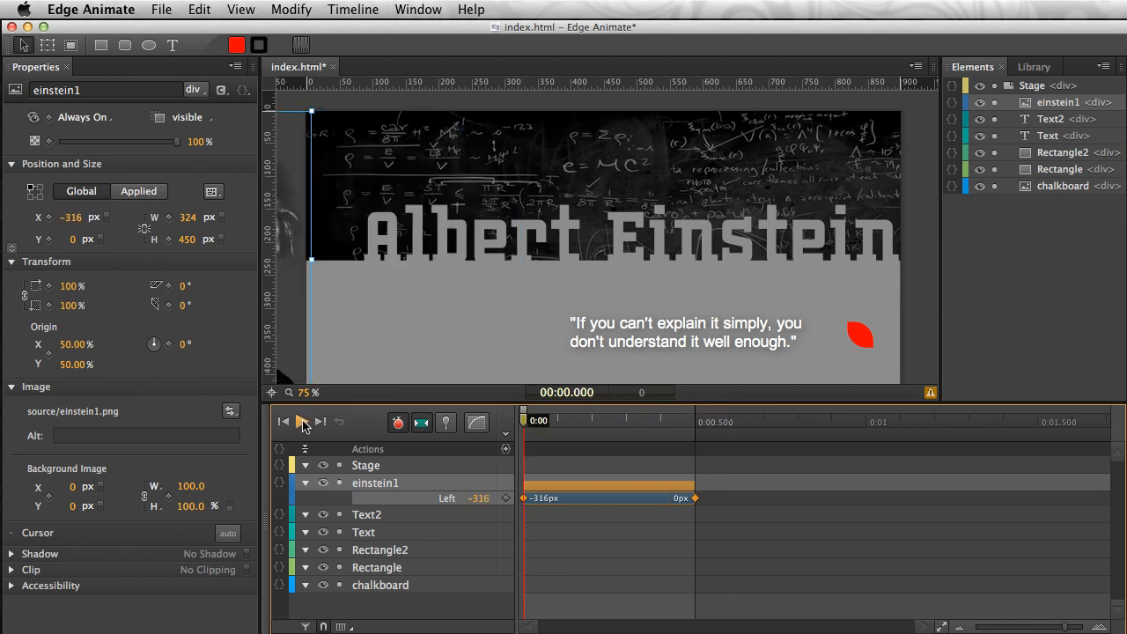
Step: Reapply the quint ease-out to the slide-in and rewind to the start
click(302, 422)
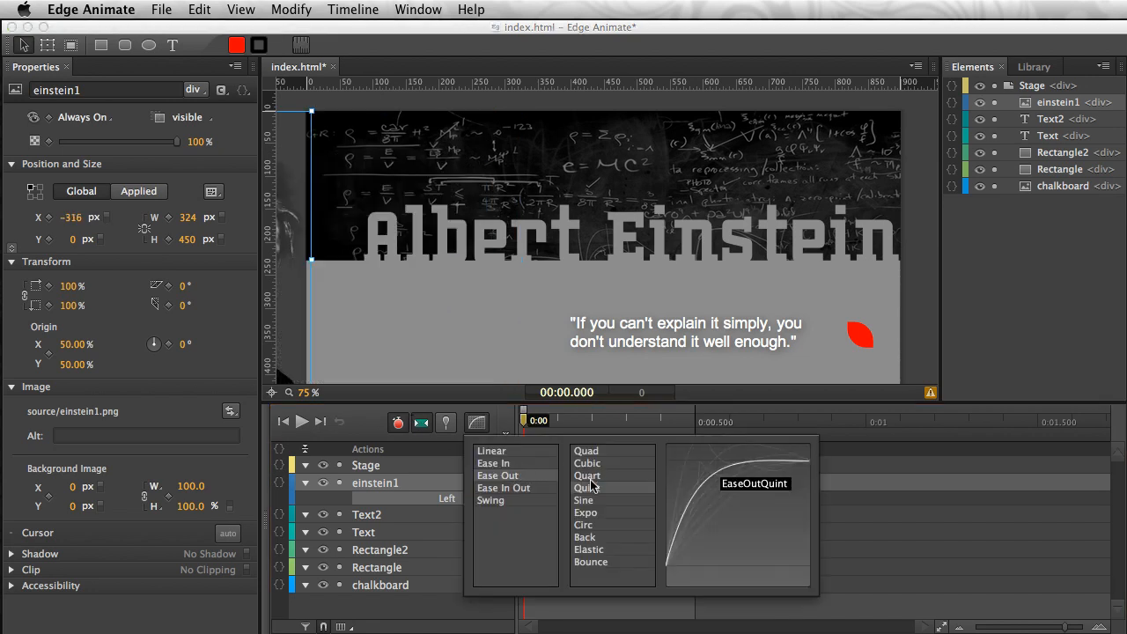
click(586, 487)
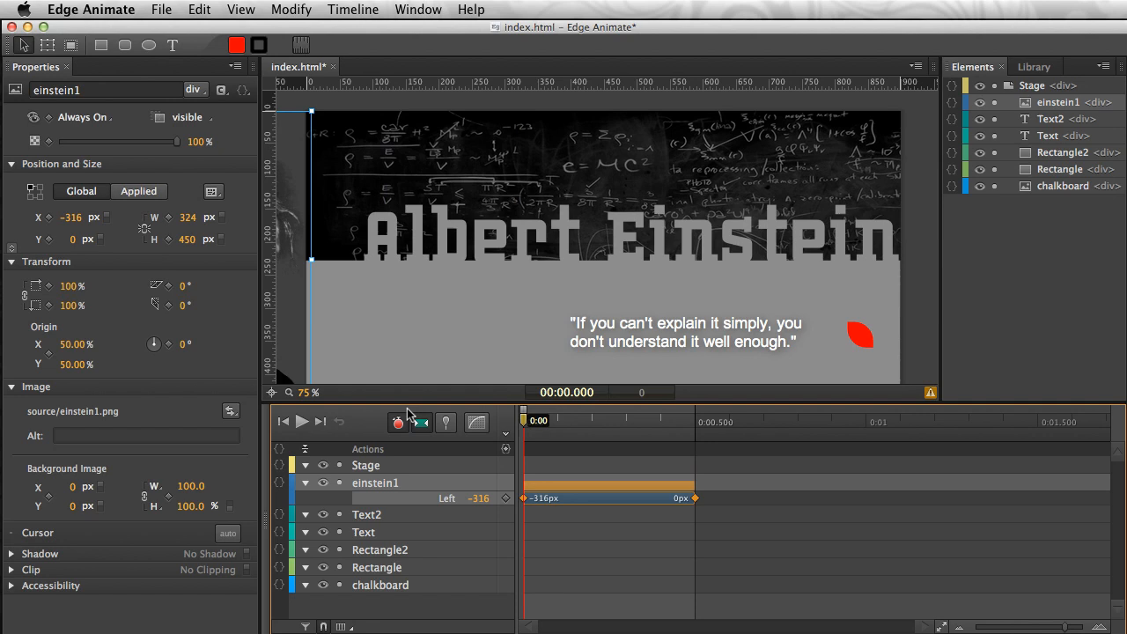
mouse_move(397, 422)
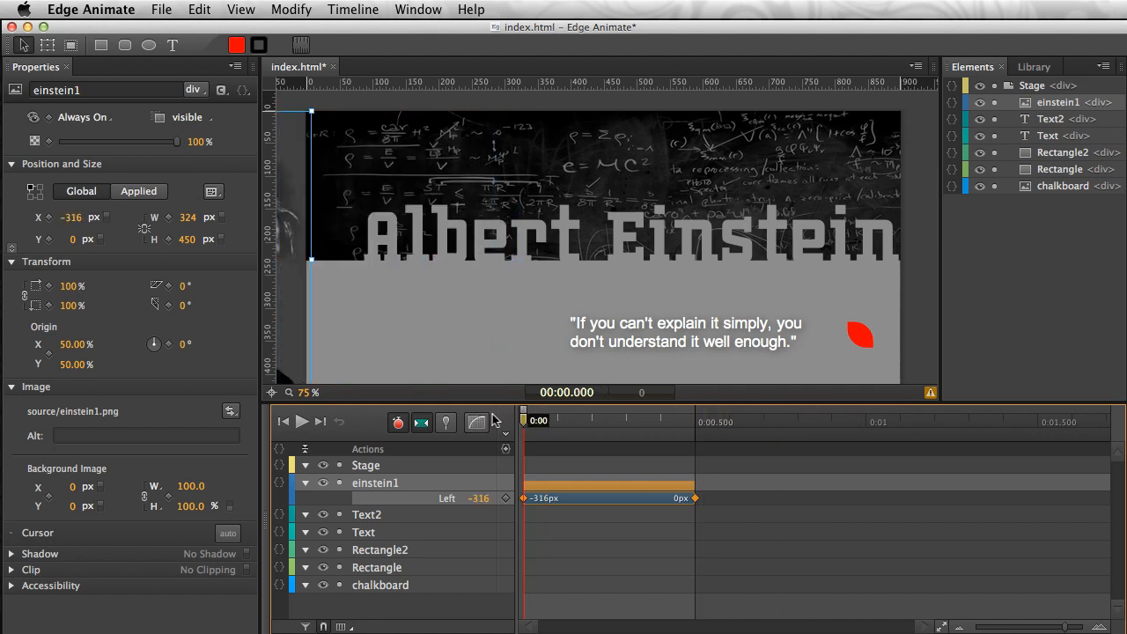
mouse_move(708, 255)
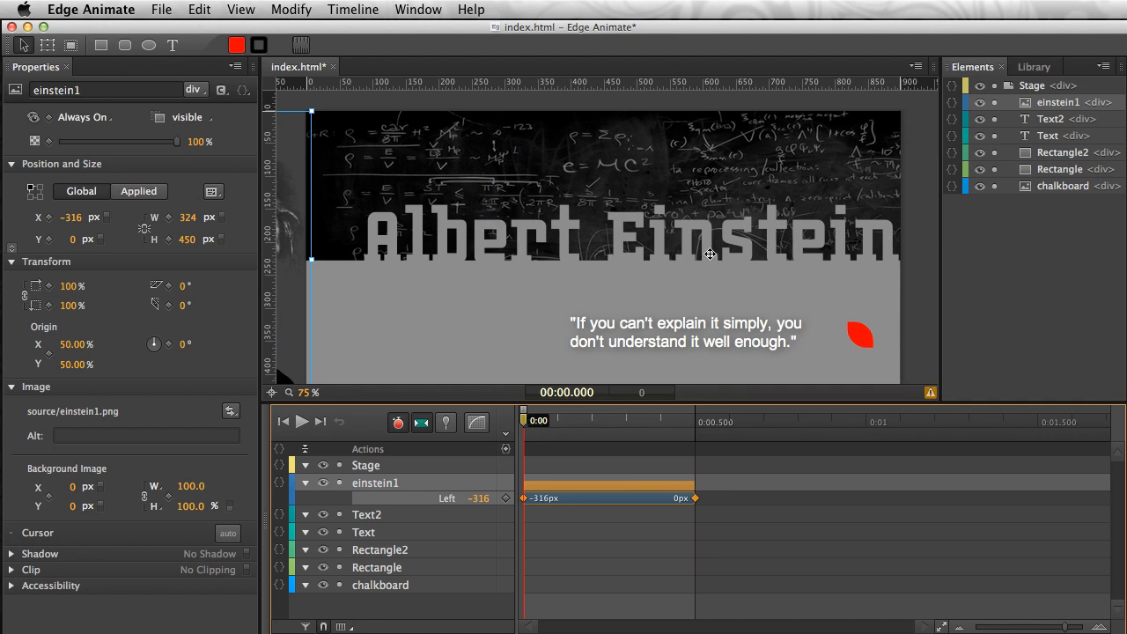
mouse_move(542, 200)
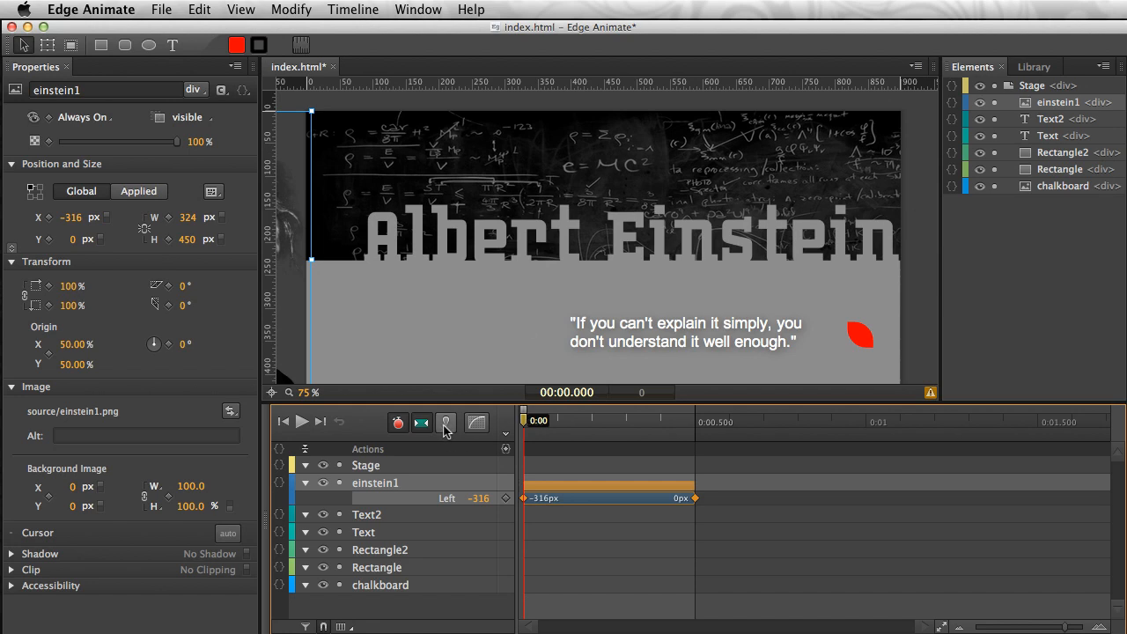
mouse_move(446, 423)
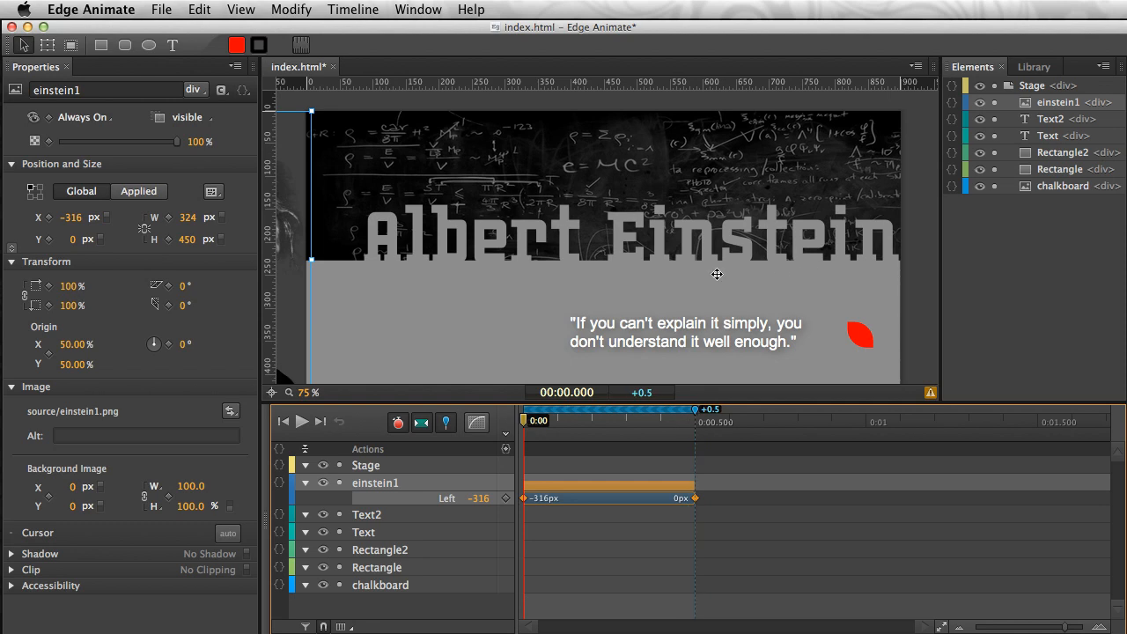
mouse_move(678, 247)
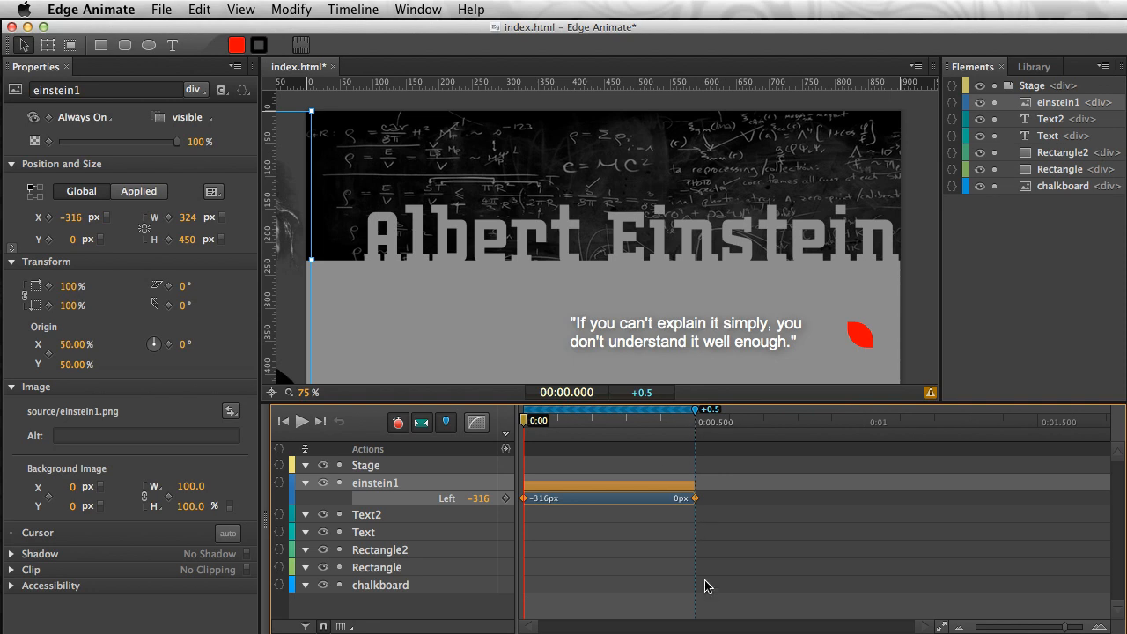
mouse_move(568, 563)
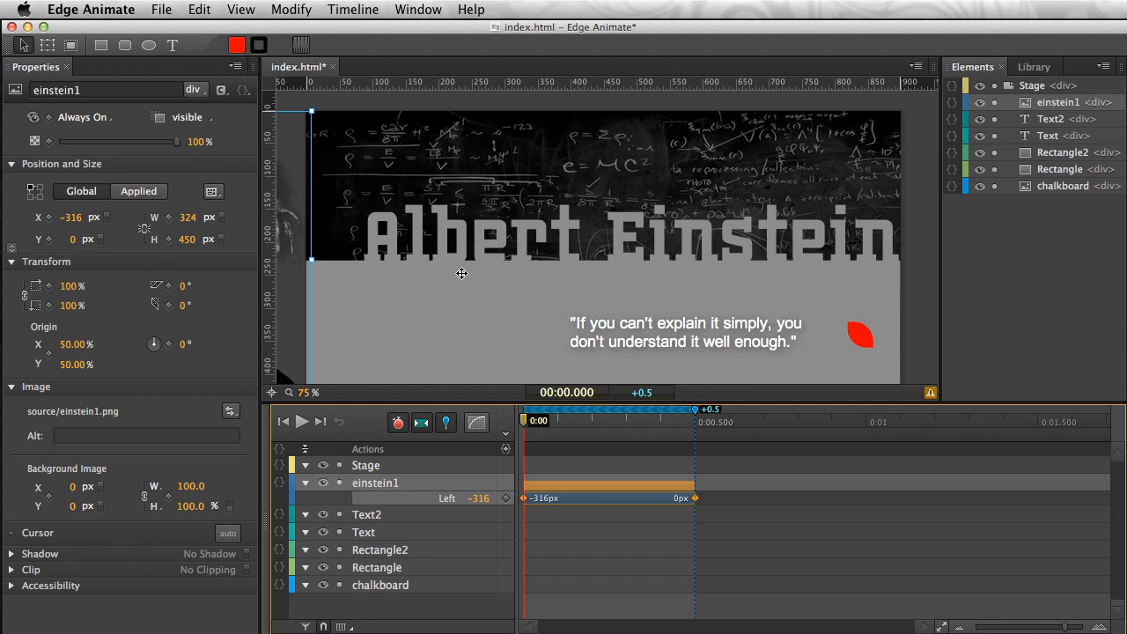
Step: Select the Albert Einstein title and grey band to animate them sliding up from below
click(858, 336)
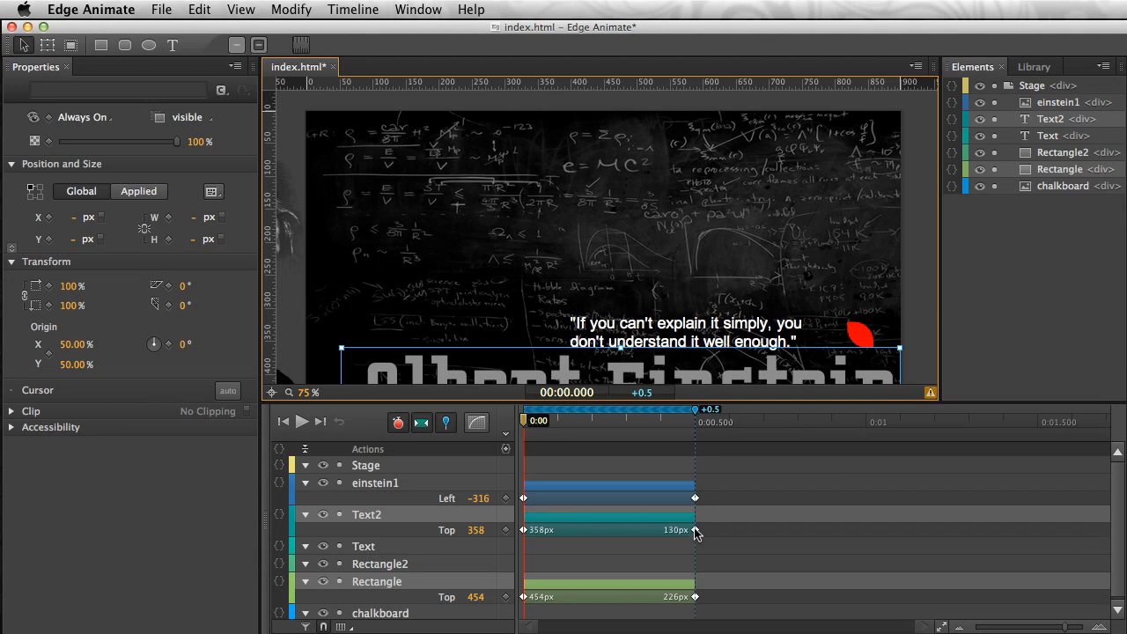
mouse_move(519, 316)
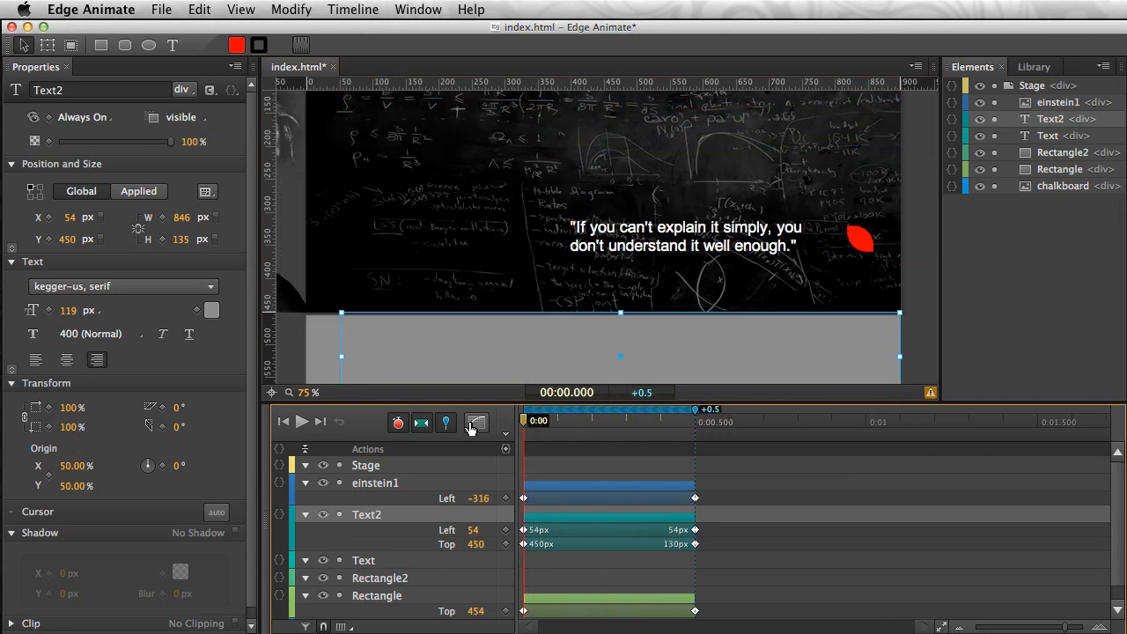
Step: Move the quote off-stage right (Left 909 px) and set the red shape's opacity to 0
click(685, 236)
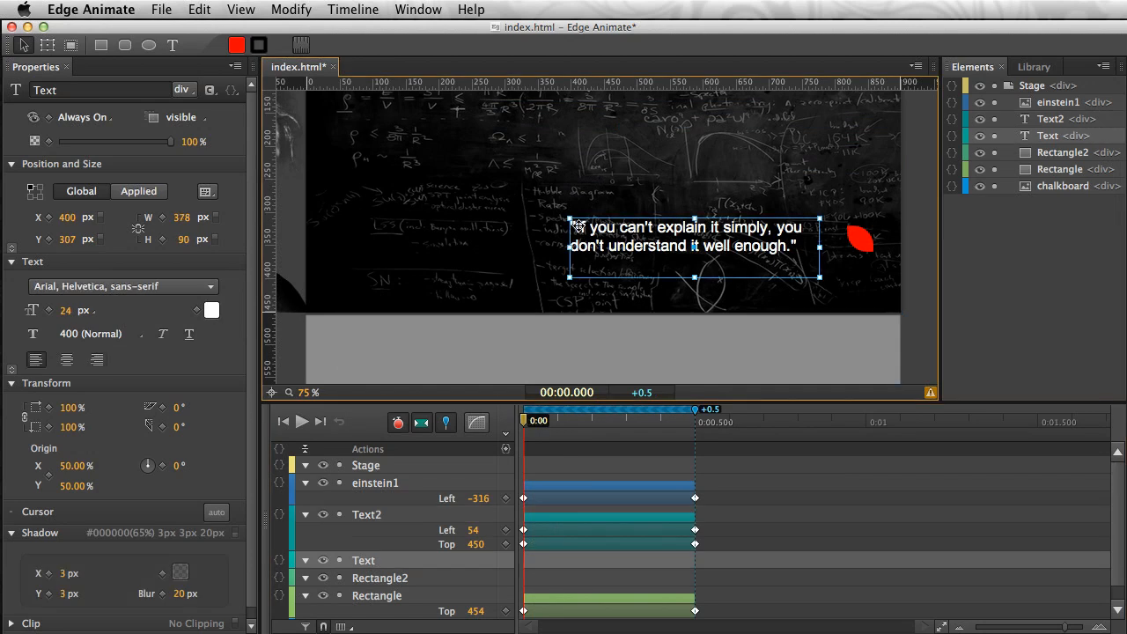
drag(691, 247, 920, 246)
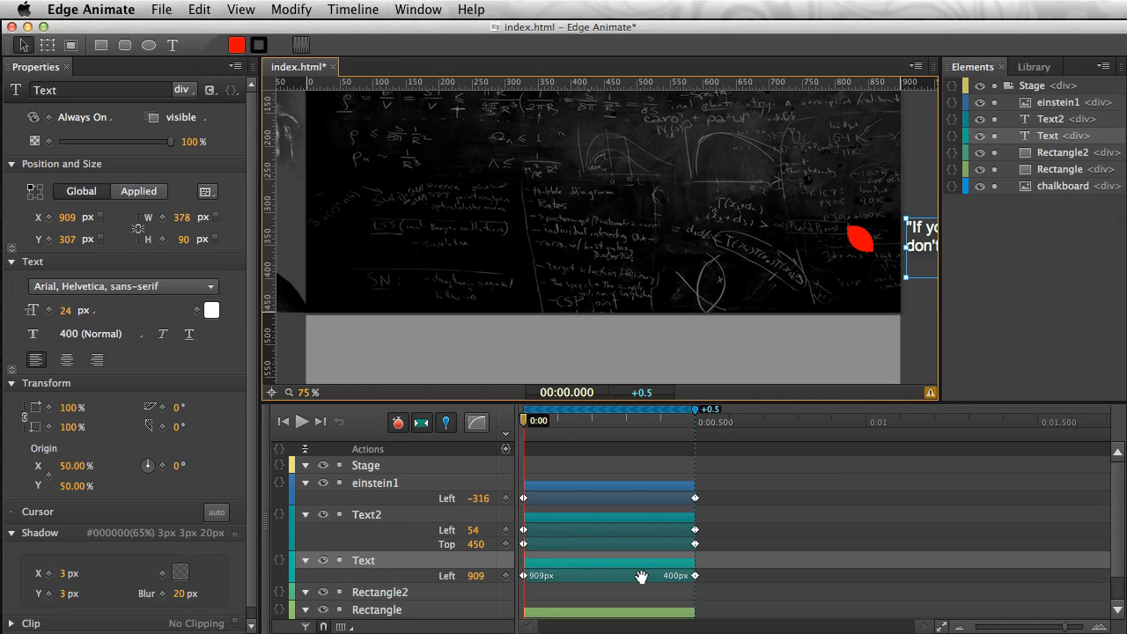
click(859, 239)
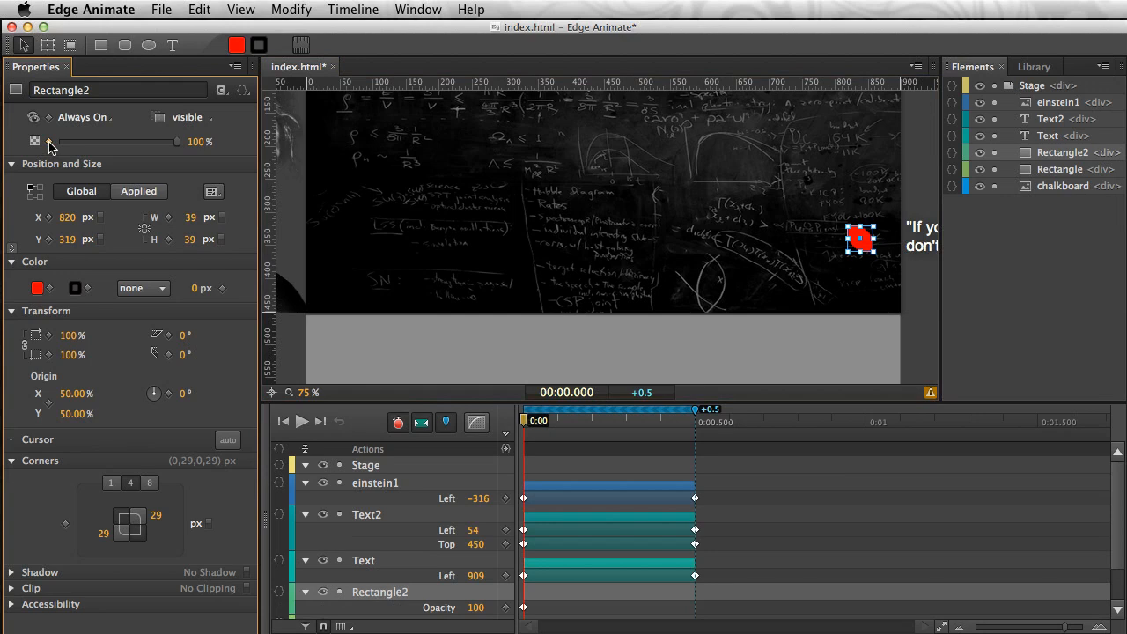
mouse_move(35, 141)
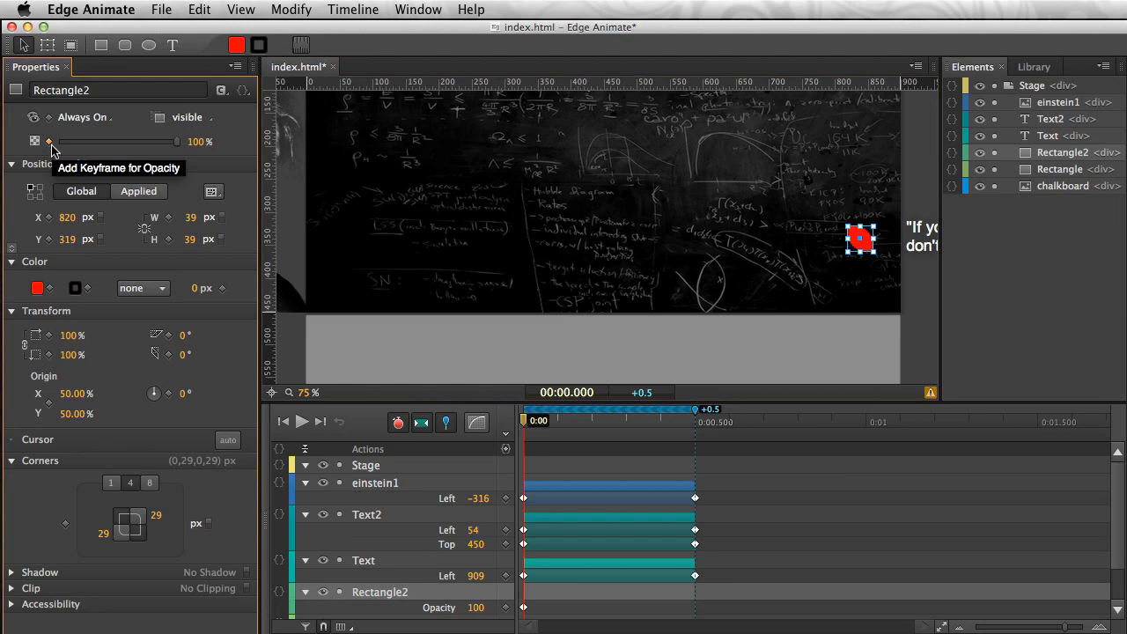
mouse_move(395, 442)
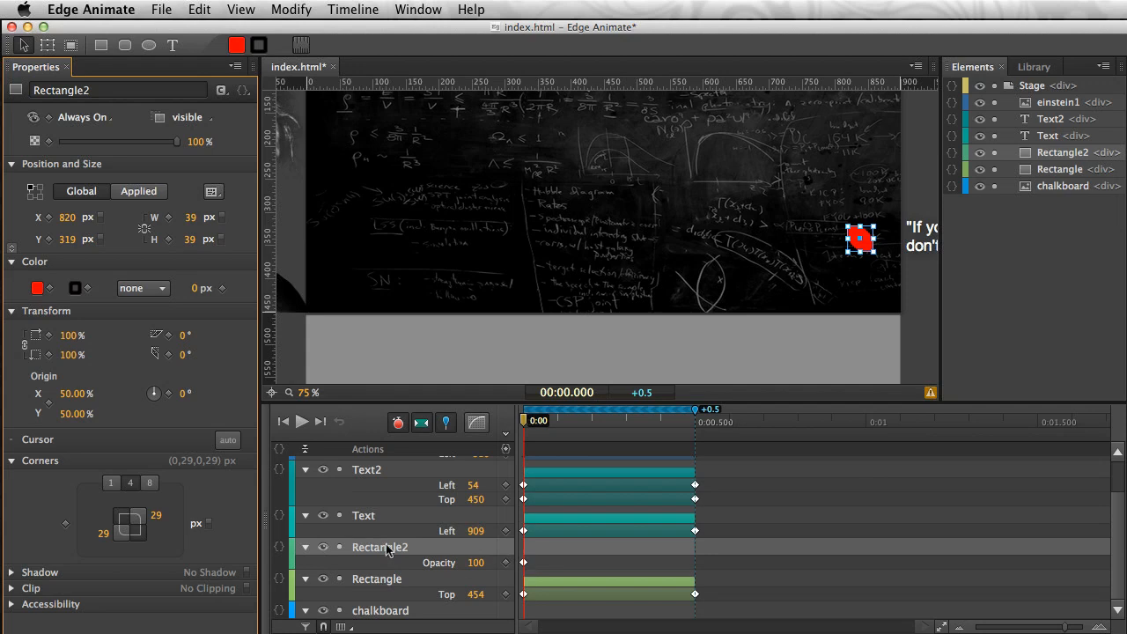
mouse_move(524, 565)
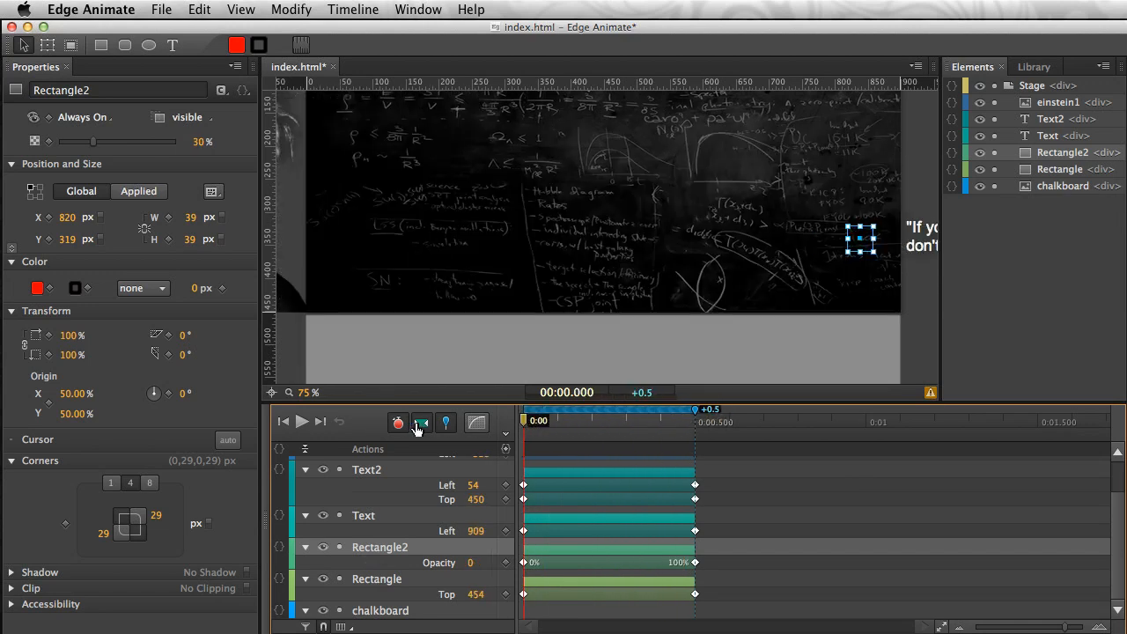
Step: Preview the quote sliding in and the red shape fading in, then stop
click(302, 421)
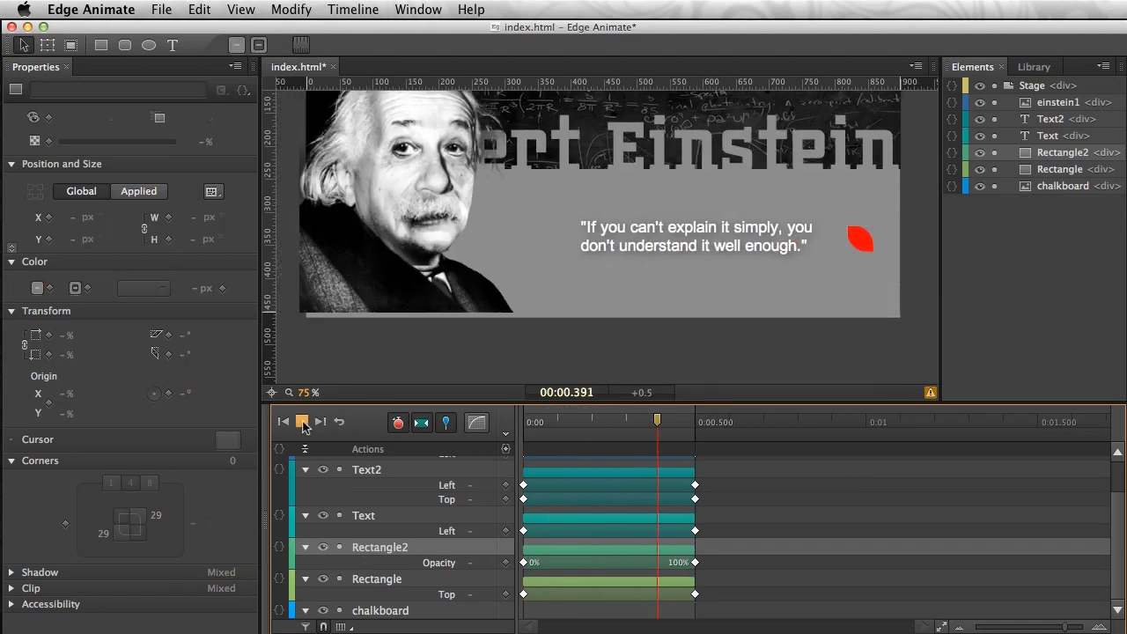
click(302, 422)
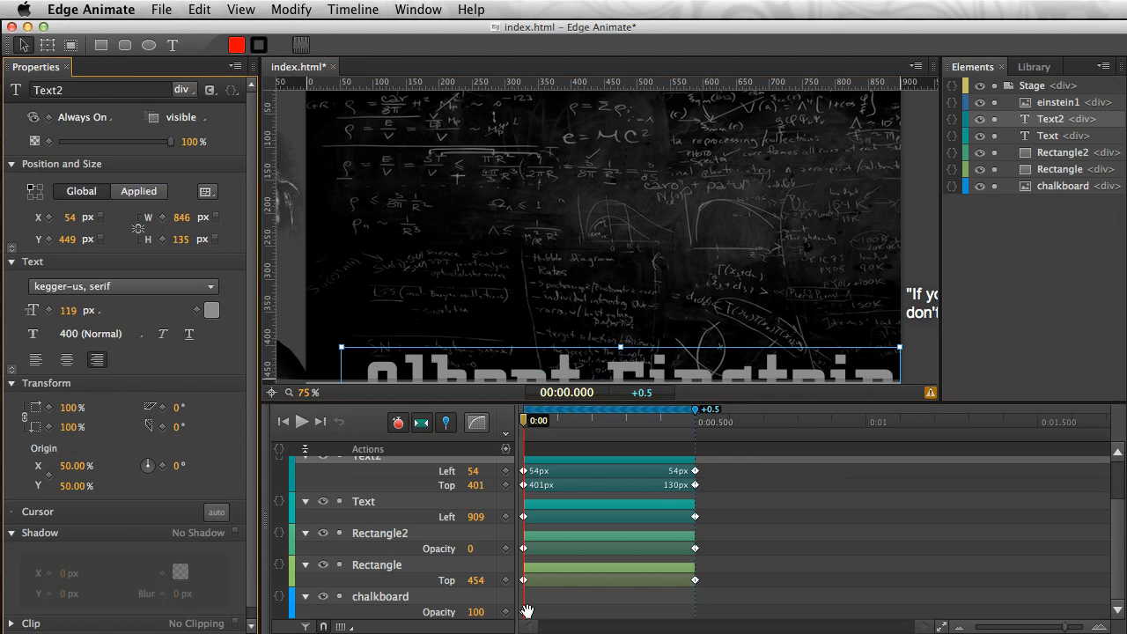
click(1063, 186)
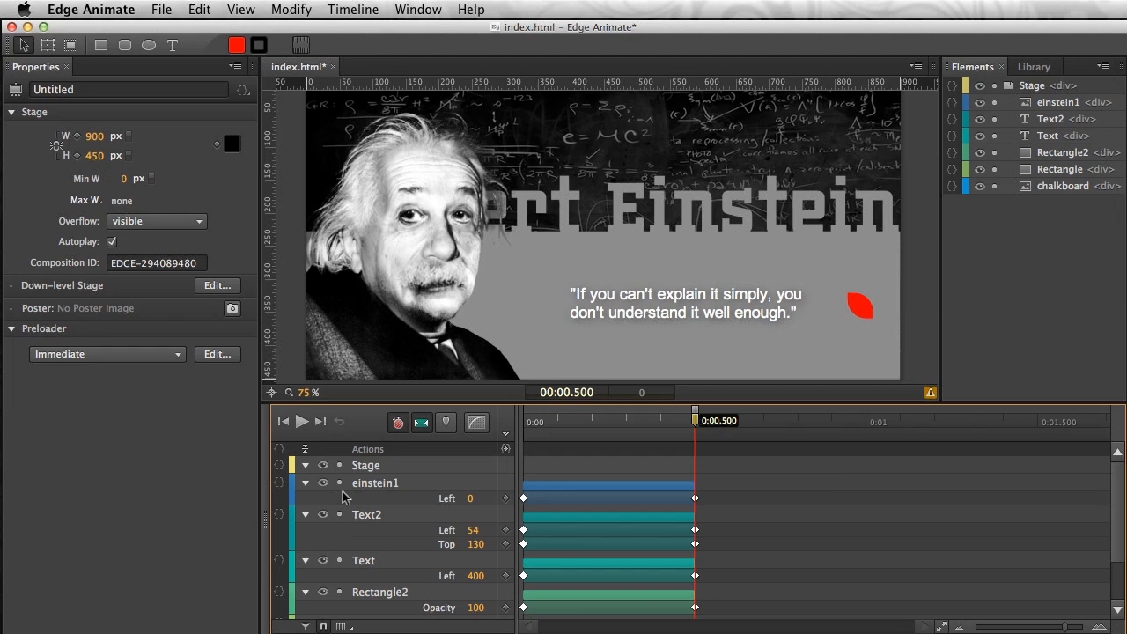
mouse_move(598, 468)
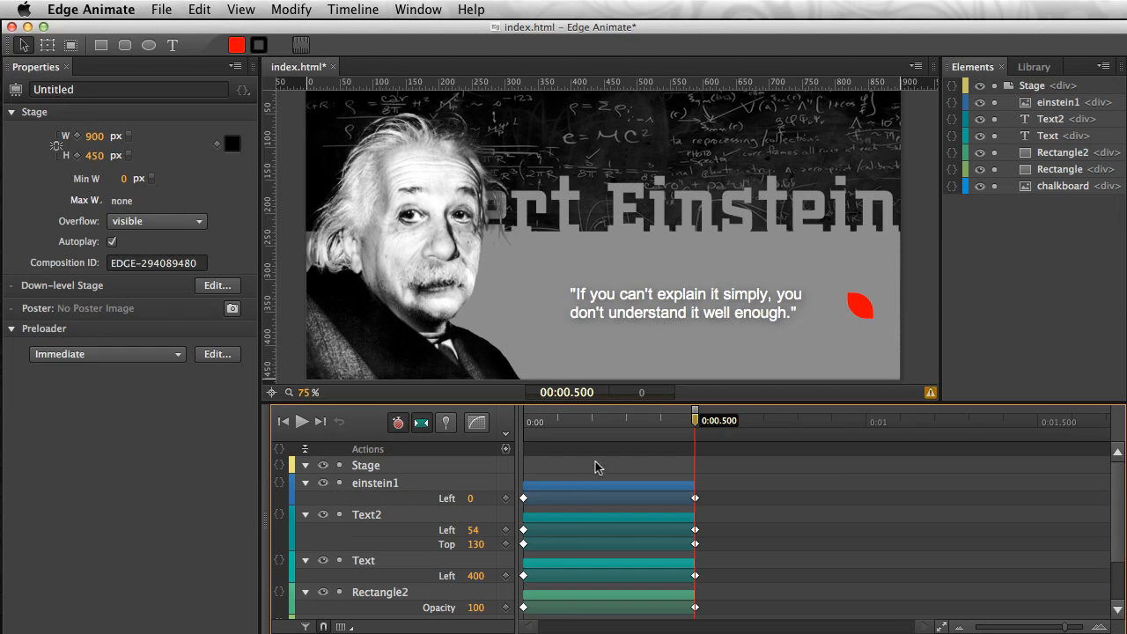
Step: Shift the quote's slide-in to about 0:00.83 and the red shape's fade-in to about 0:01.03
scroll(down, 3)
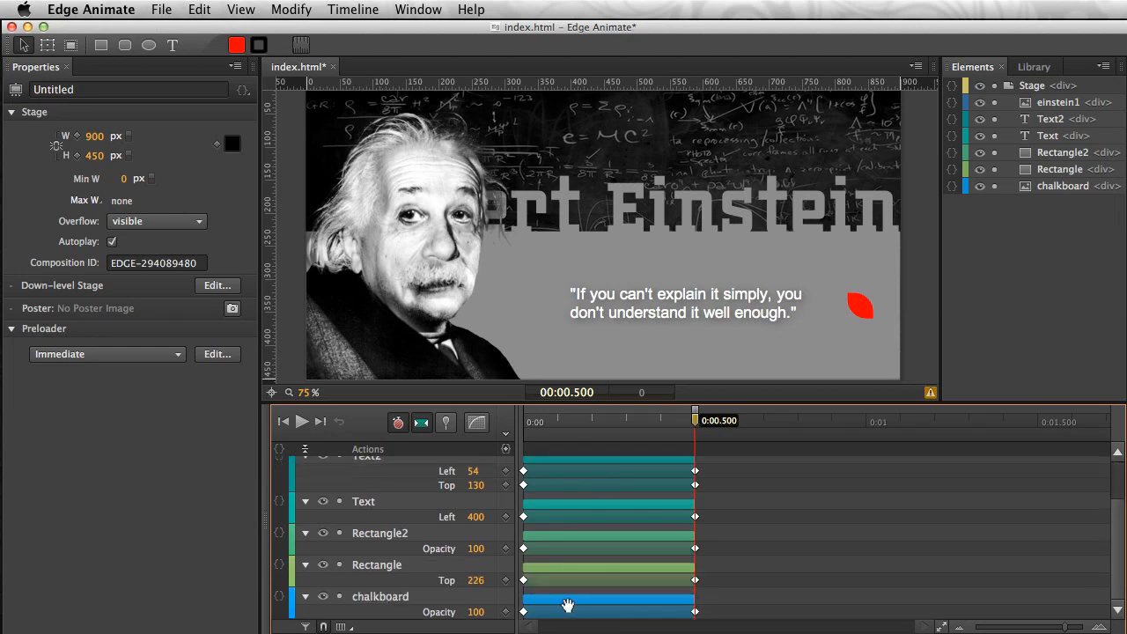
click(381, 596)
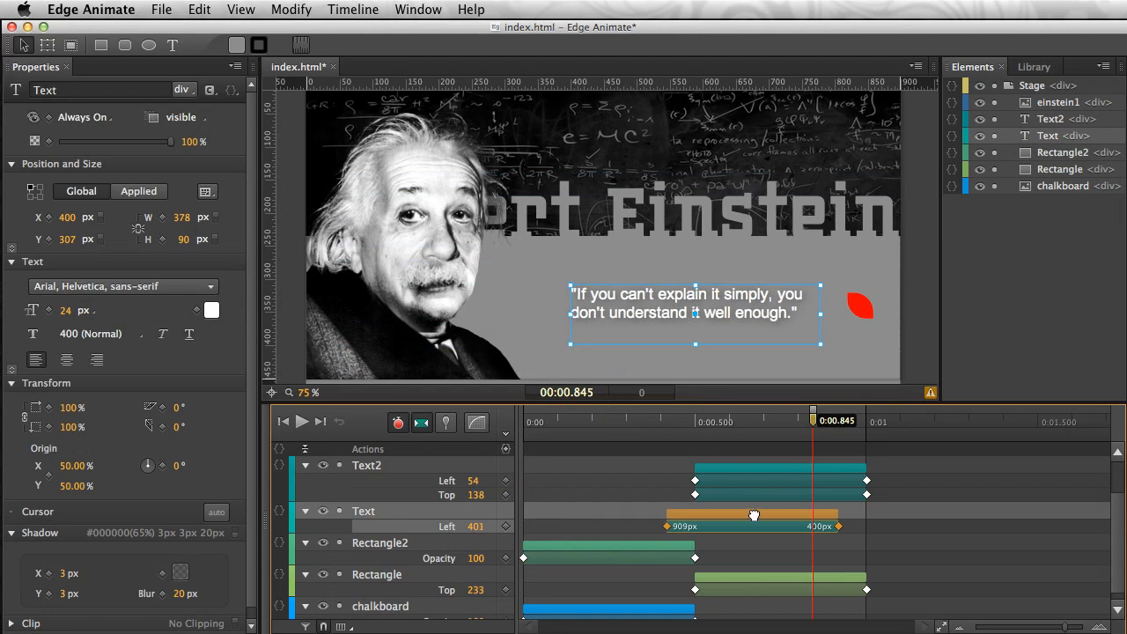
drag(812, 420, 713, 420)
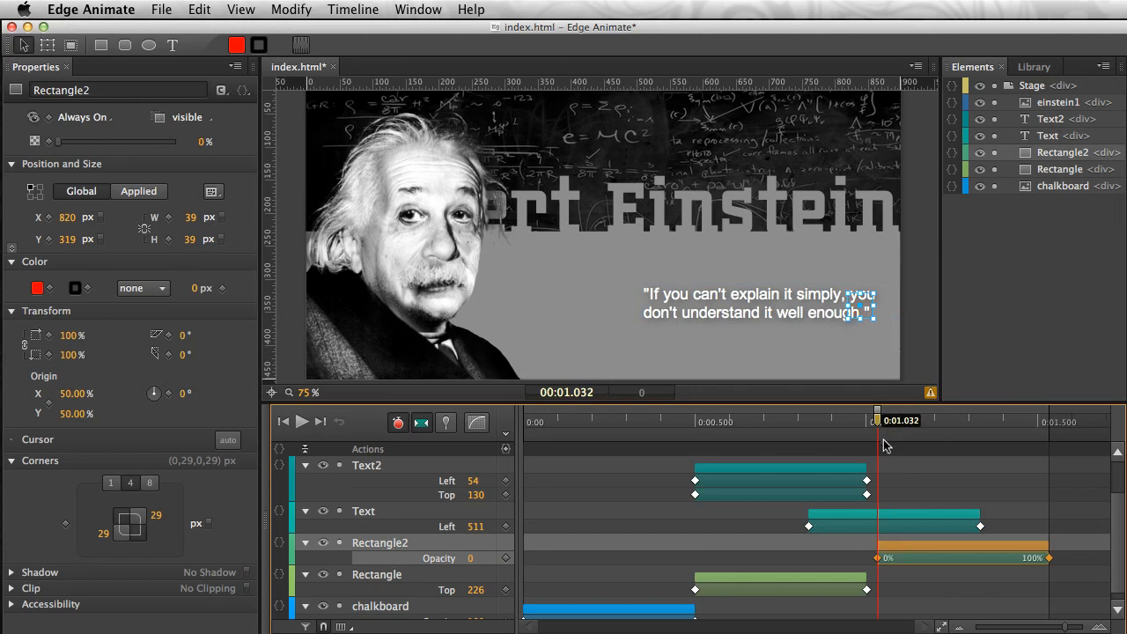
drag(878, 419, 838, 420)
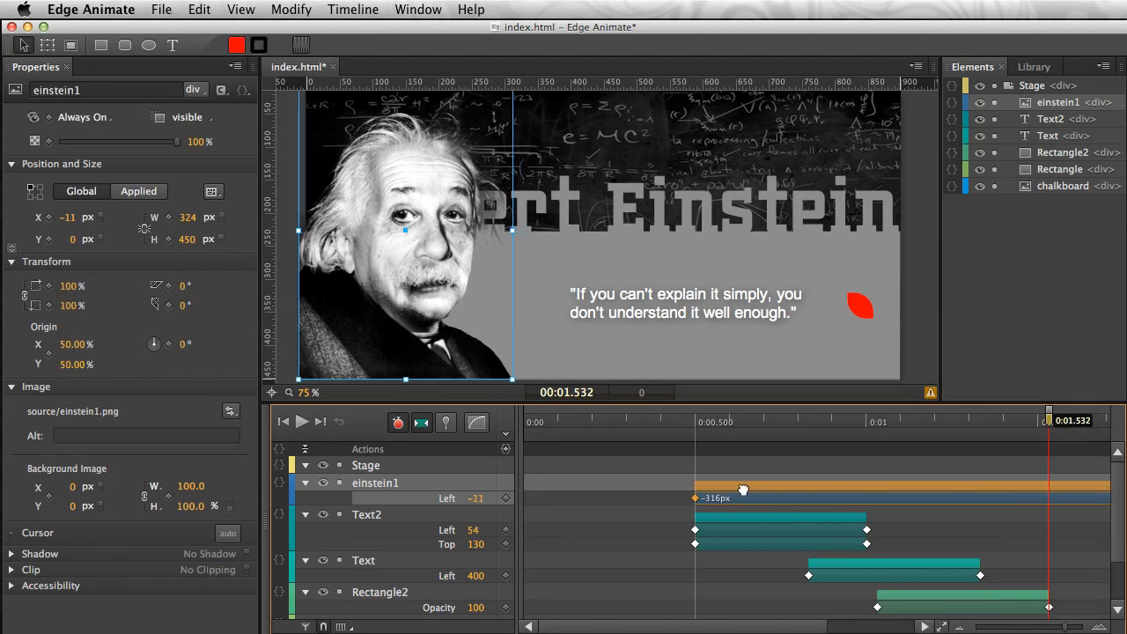
mouse_move(797, 501)
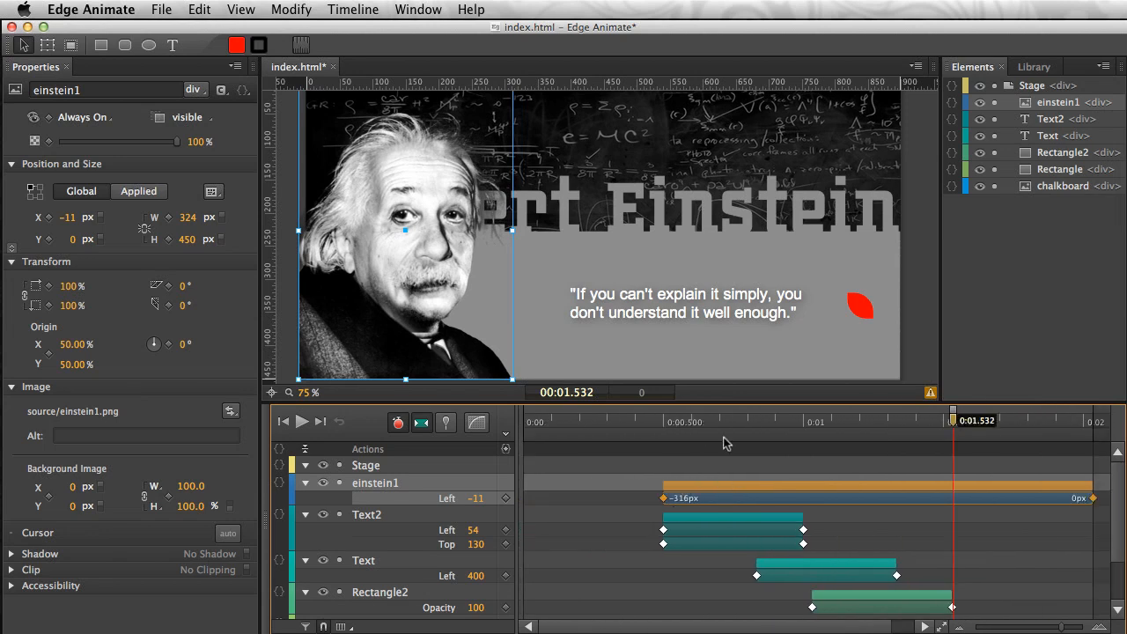
mouse_move(979, 477)
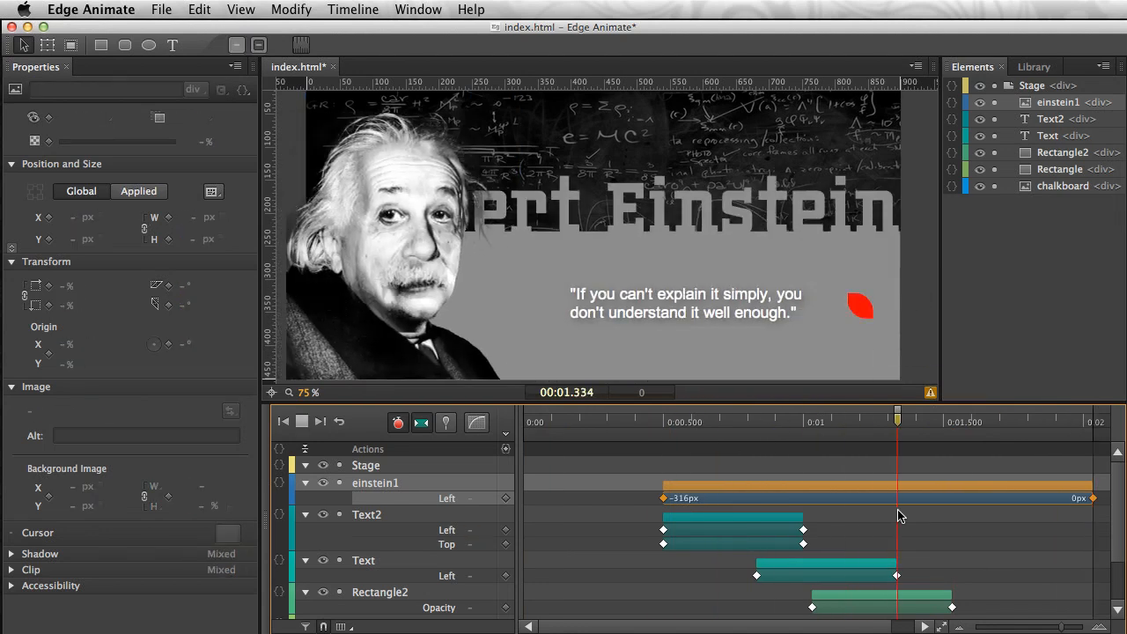
Step: Stop the preview, save the file and bring up the File menu for previewing
click(445, 422)
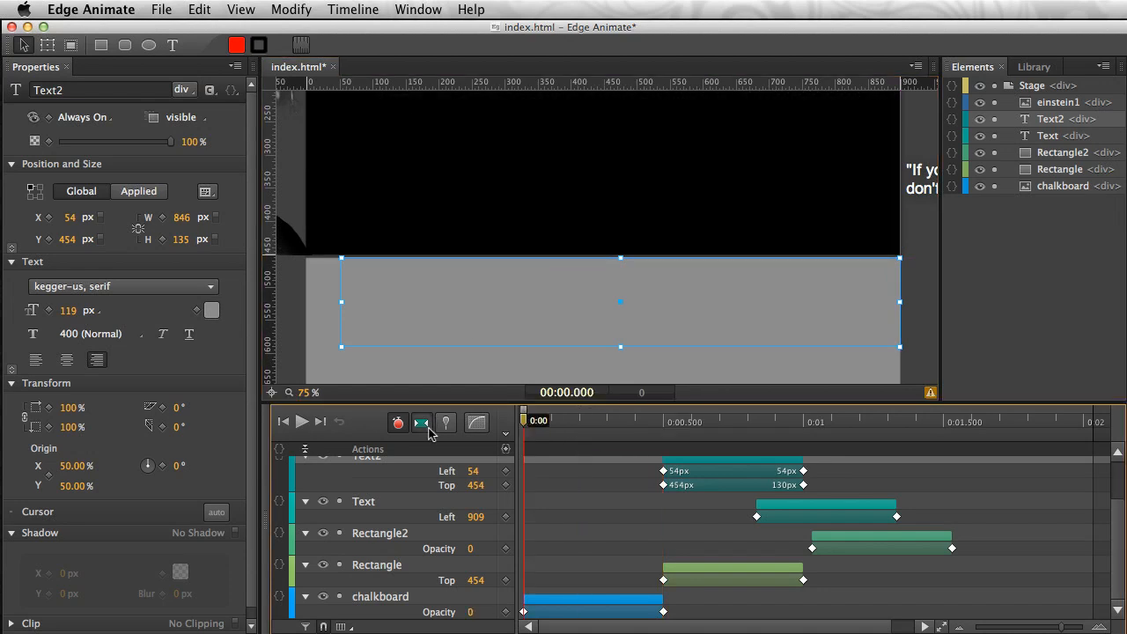
click(161, 10)
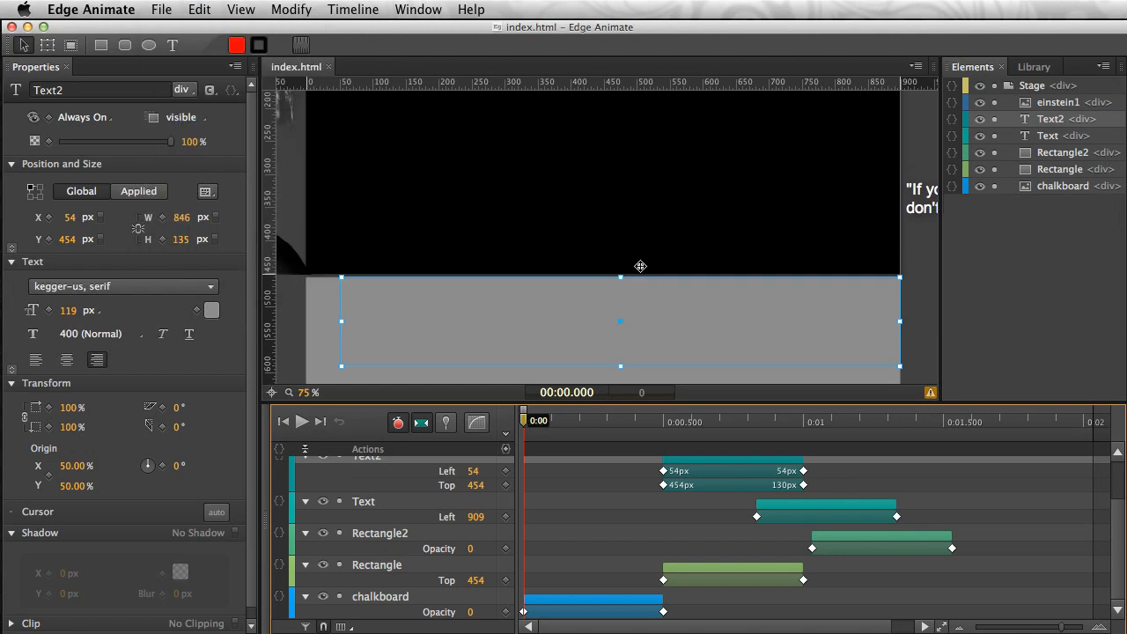
click(161, 10)
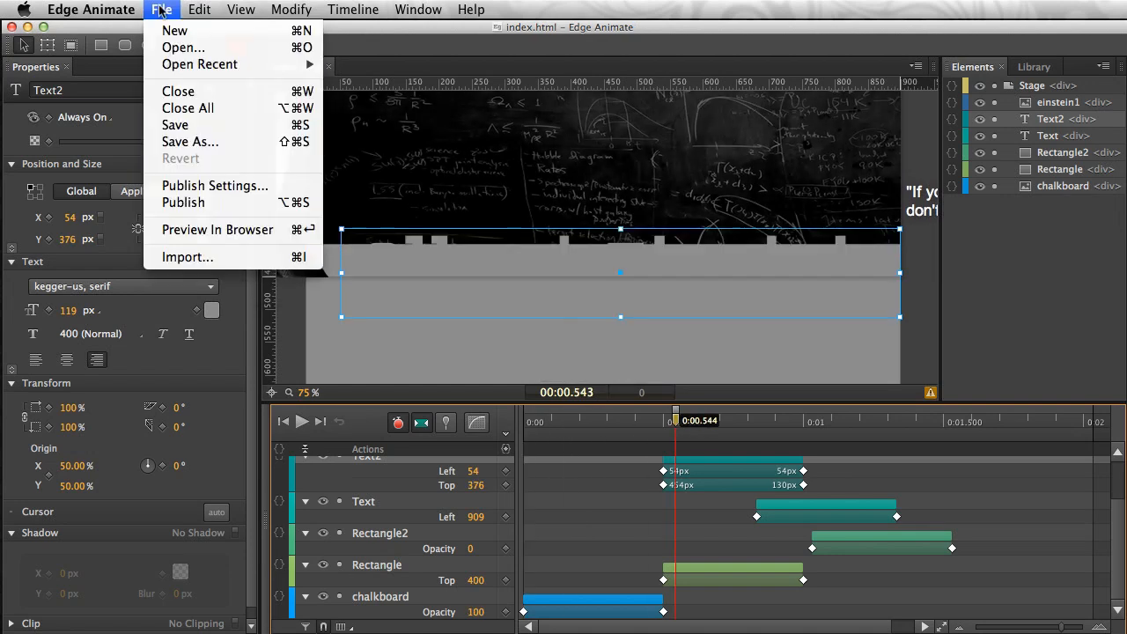
Step: Preview the Einstein banner in Chrome, then return to the Edge Animate project
click(217, 229)
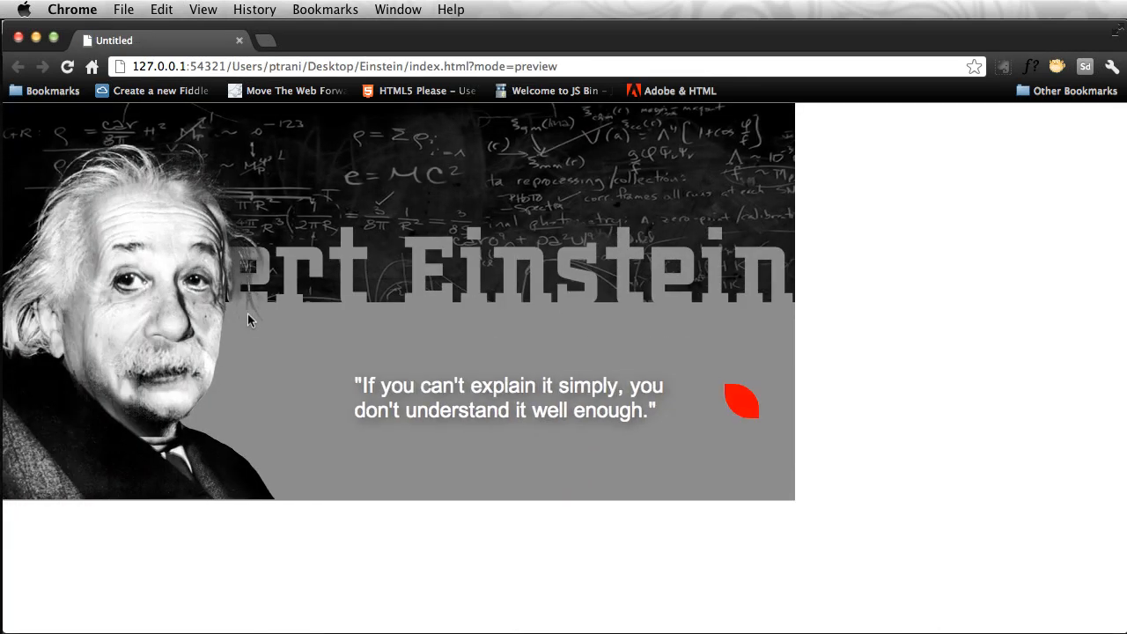
click(67, 66)
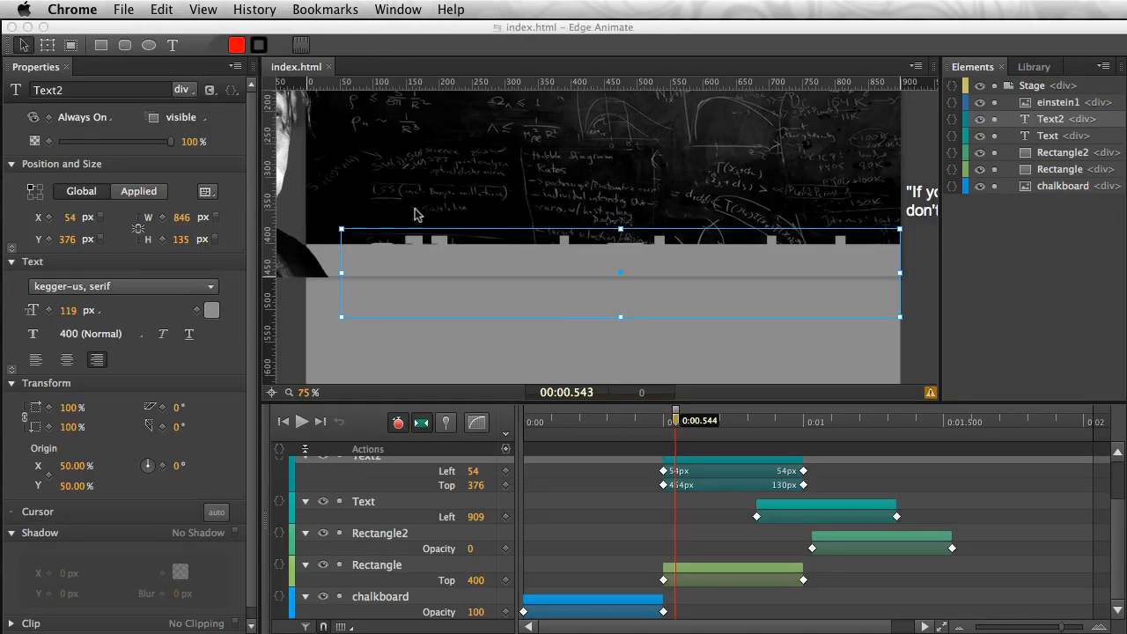
mouse_move(726, 334)
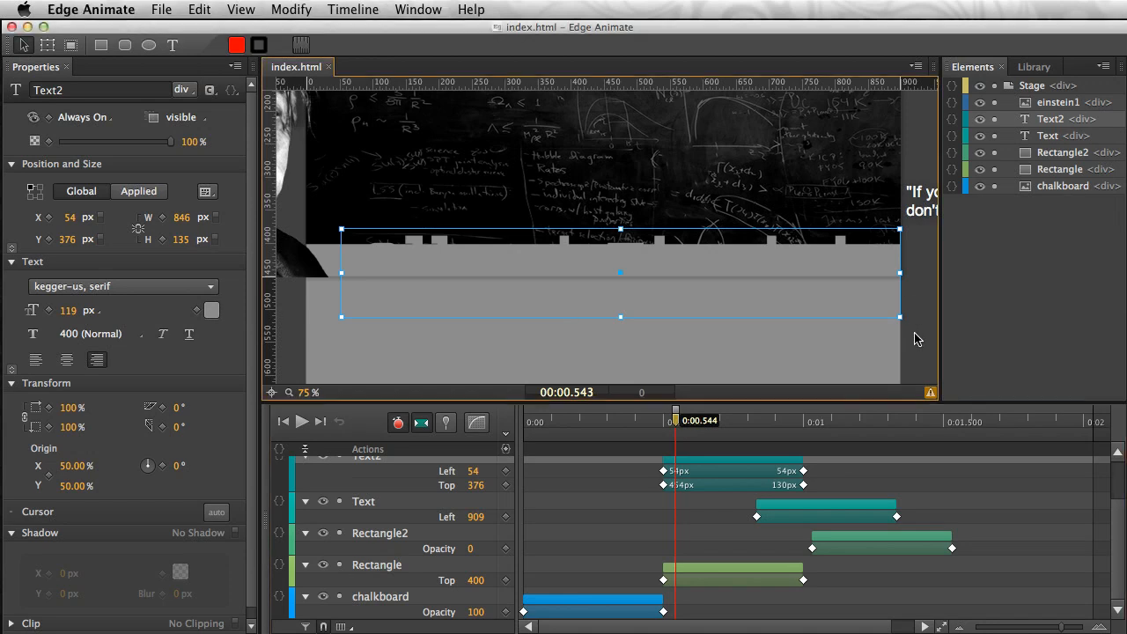
Step: Set the stage's Overflow property to hidden so off-stage content is clipped
click(1031, 86)
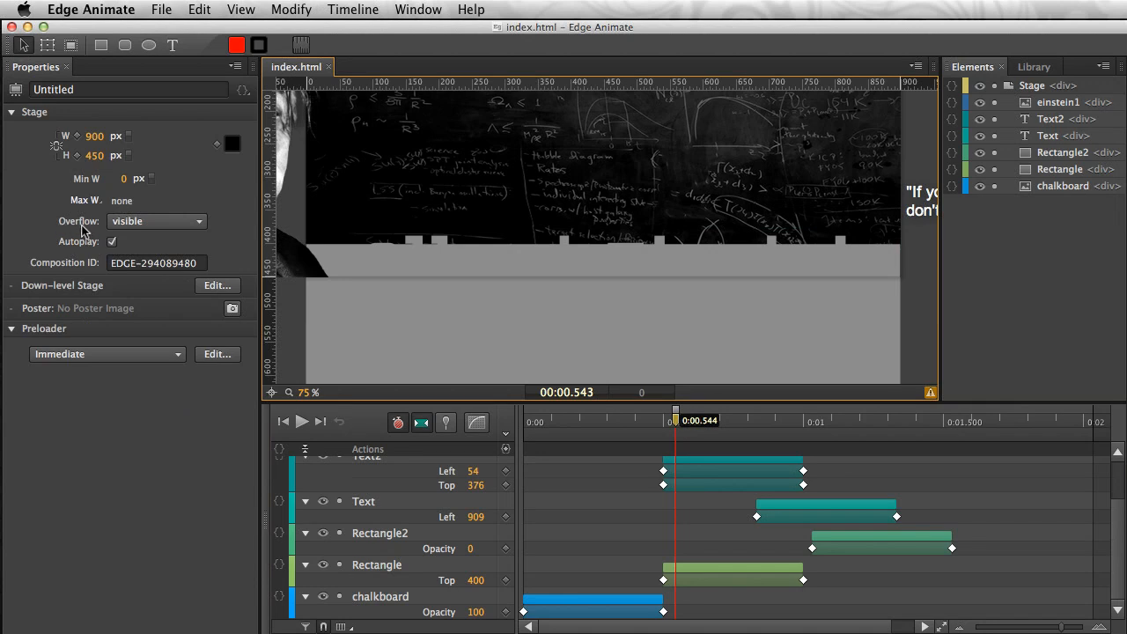
mouse_move(923, 317)
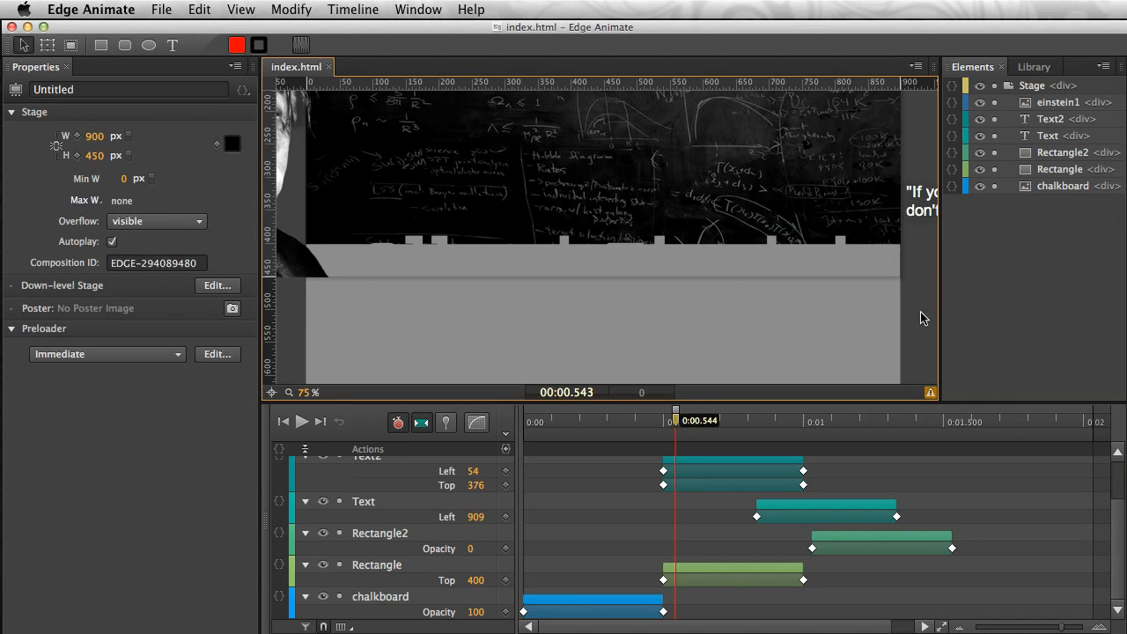
mouse_move(154, 221)
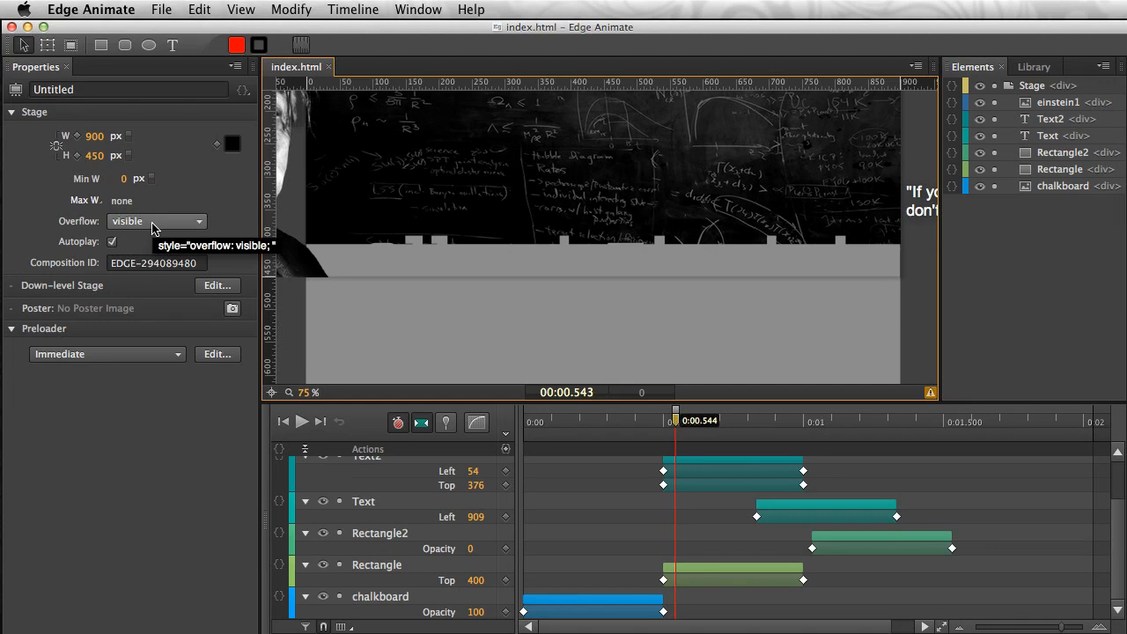
click(157, 221)
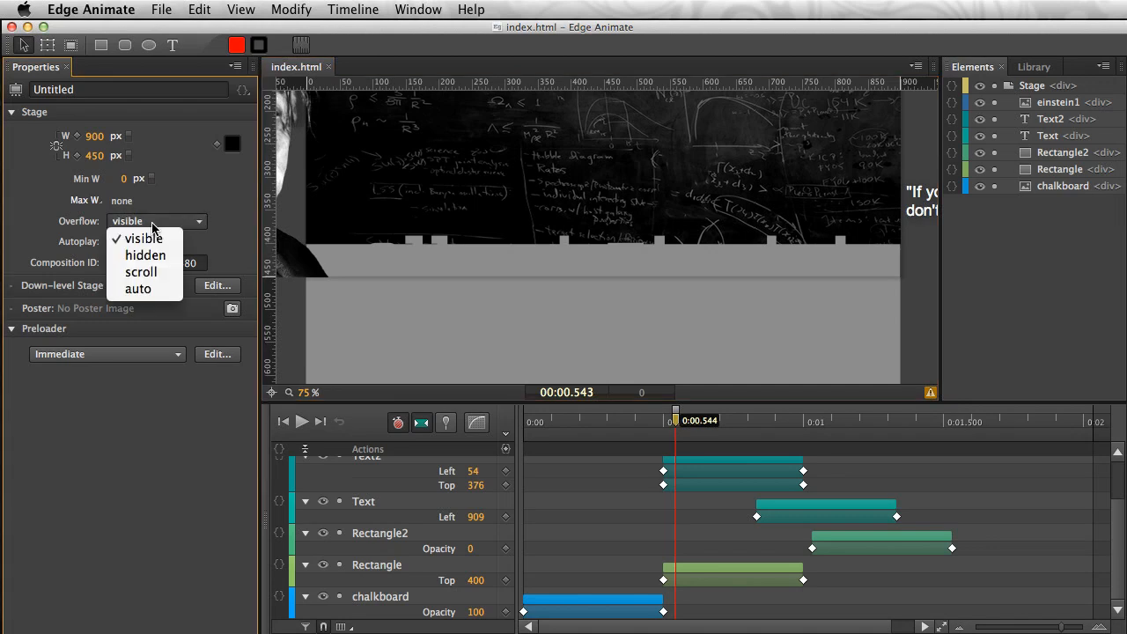
mouse_move(145, 254)
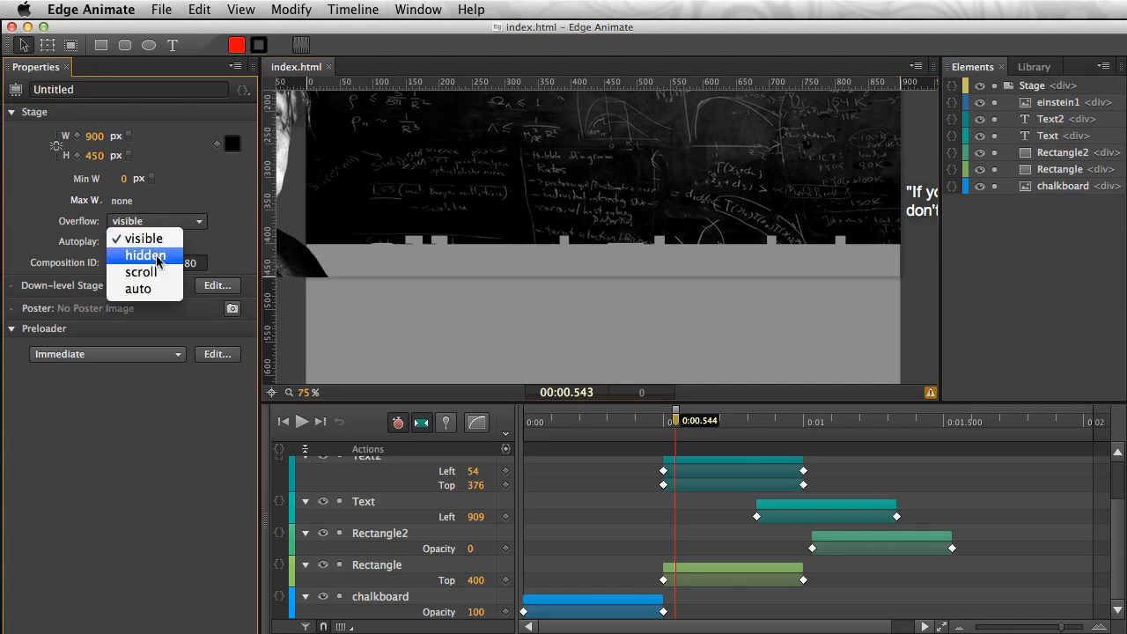
click(144, 255)
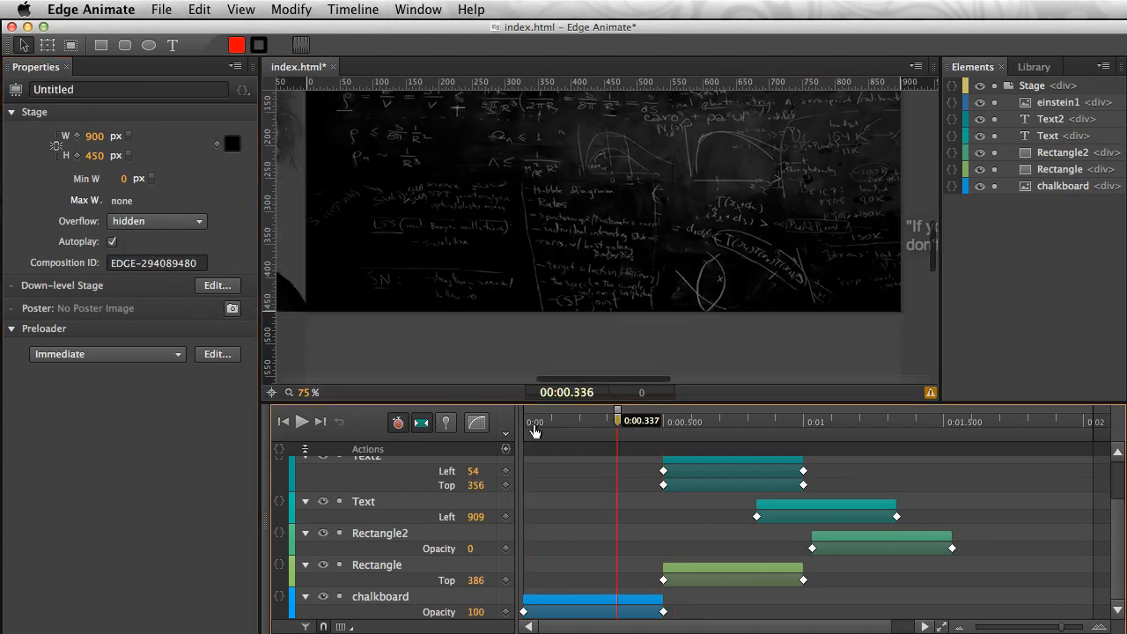
Step: Rewind the playhead to the start and bring up the File menu to preview
click(161, 9)
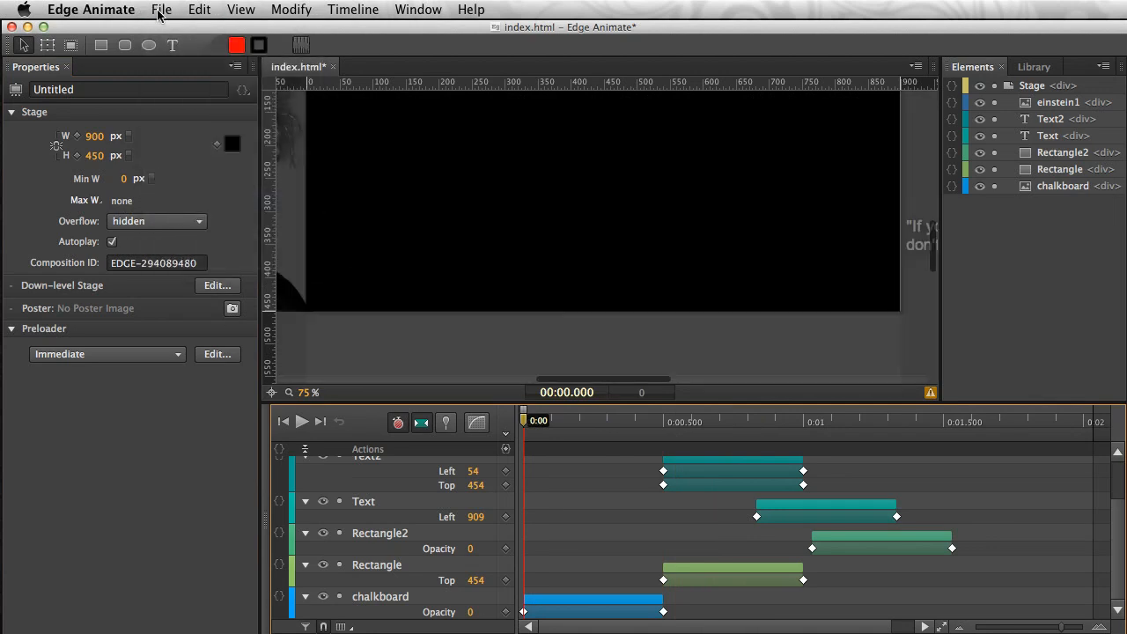
click(162, 10)
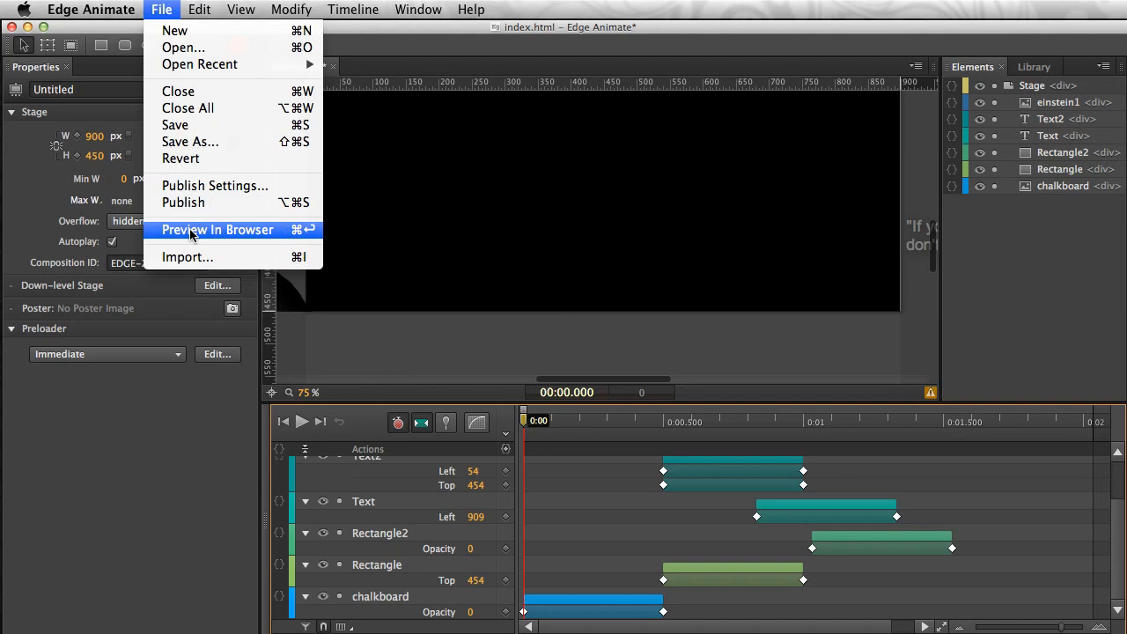
Step: Preview the banner in Chrome with off-stage content now clipped
click(217, 229)
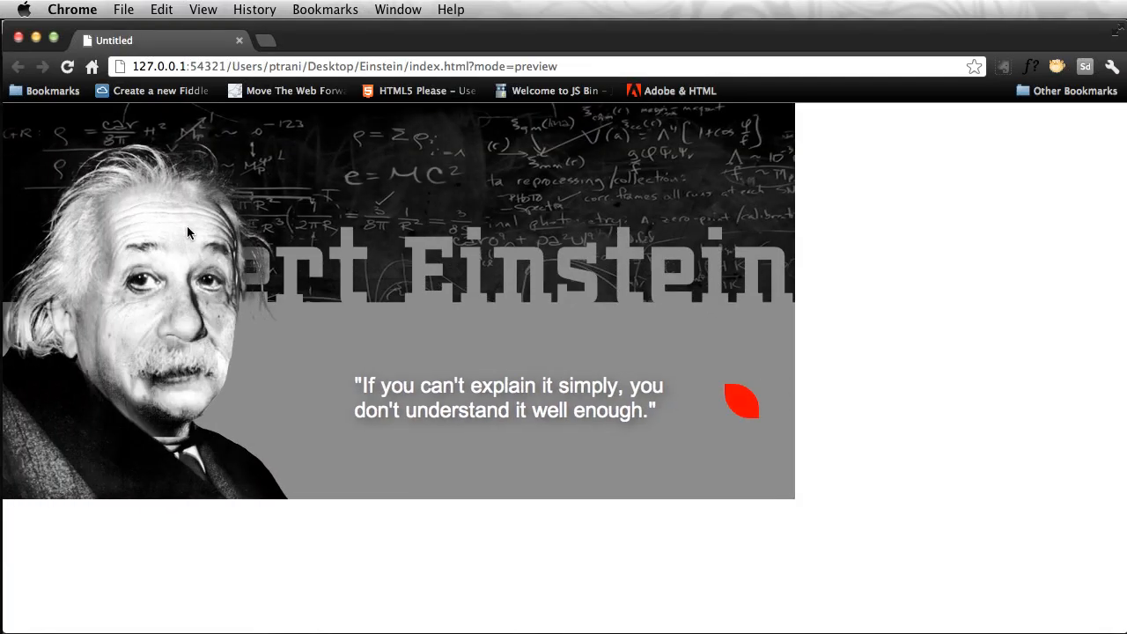
click(67, 66)
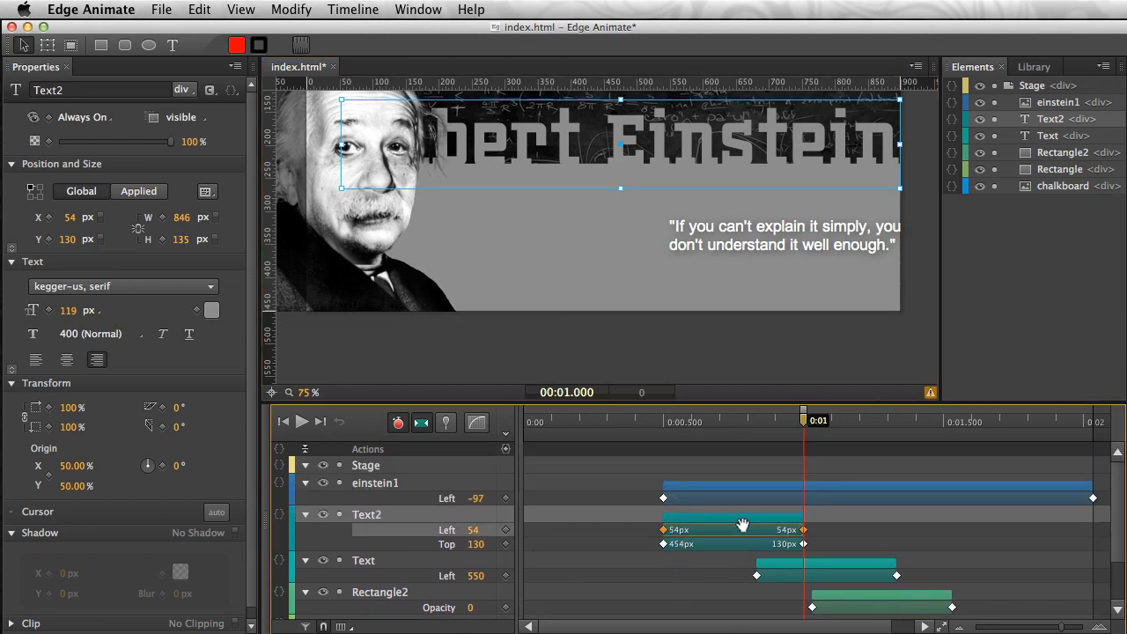
Step: Apply easing curves to the title's slide-up and the quote's slide-in transitions
click(731, 519)
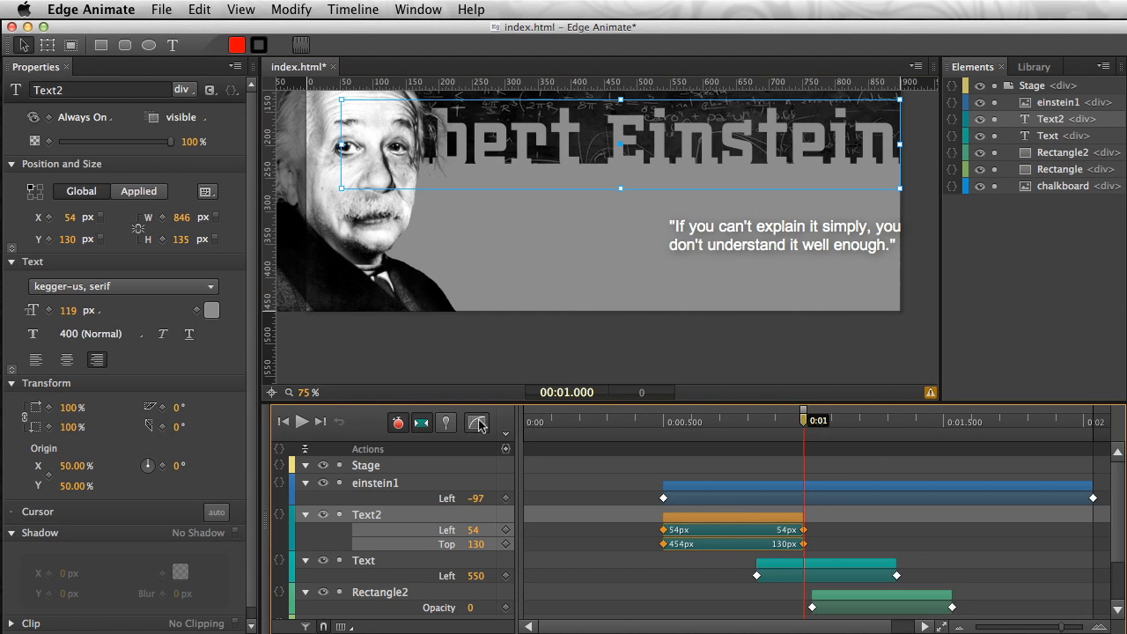
click(477, 422)
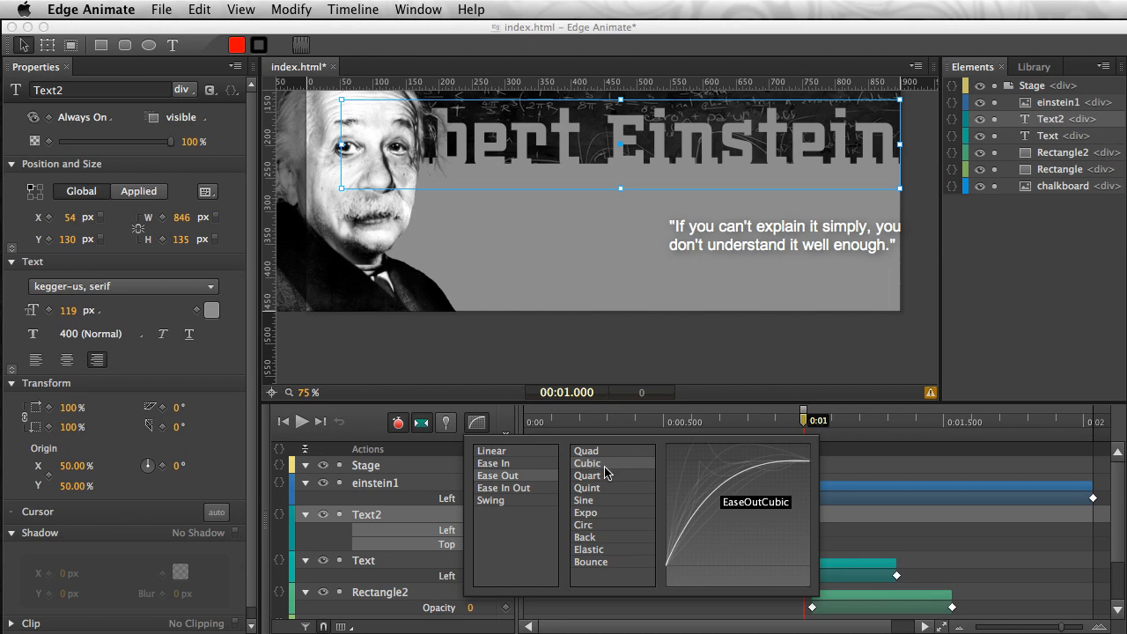
mouse_move(568, 544)
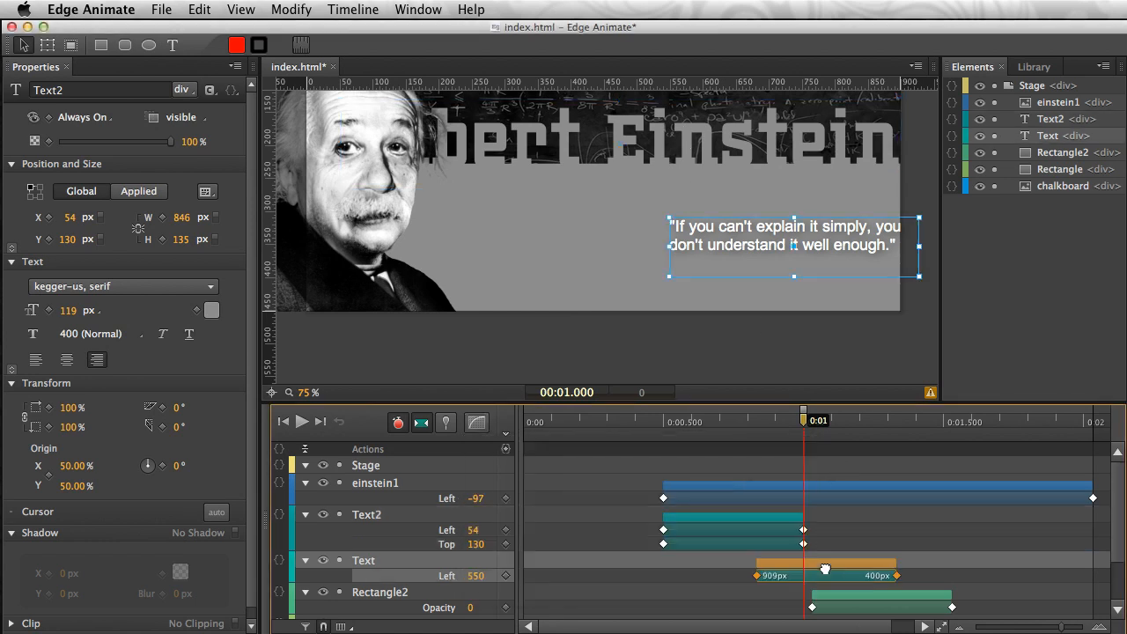
click(477, 423)
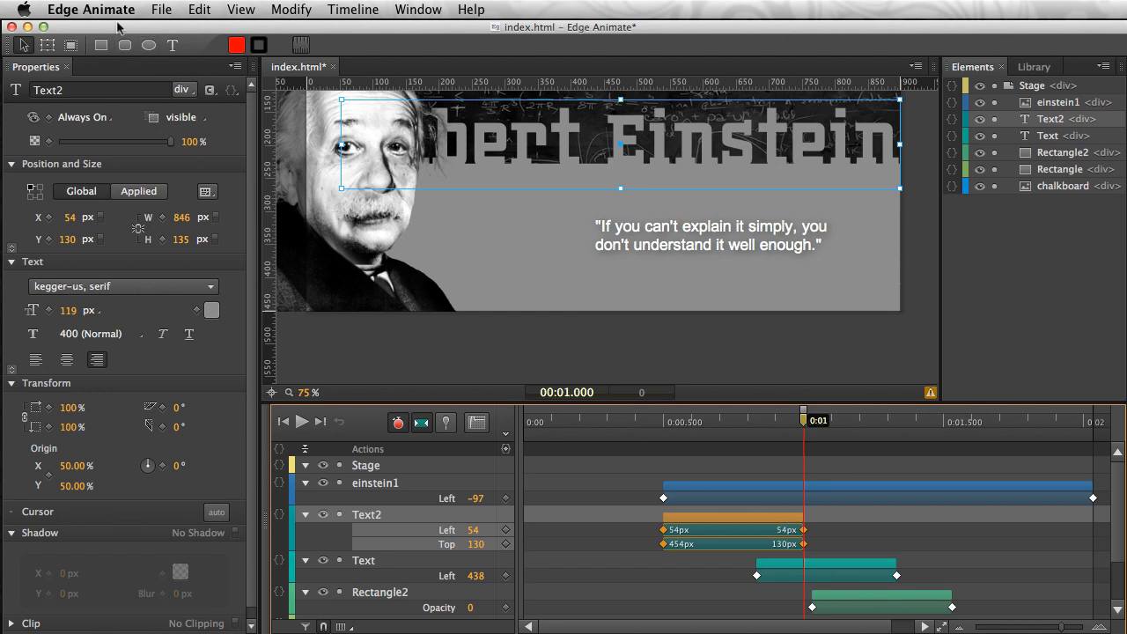
Step: Preview the eased animation in Chrome and return to the File menu for further previews
click(161, 10)
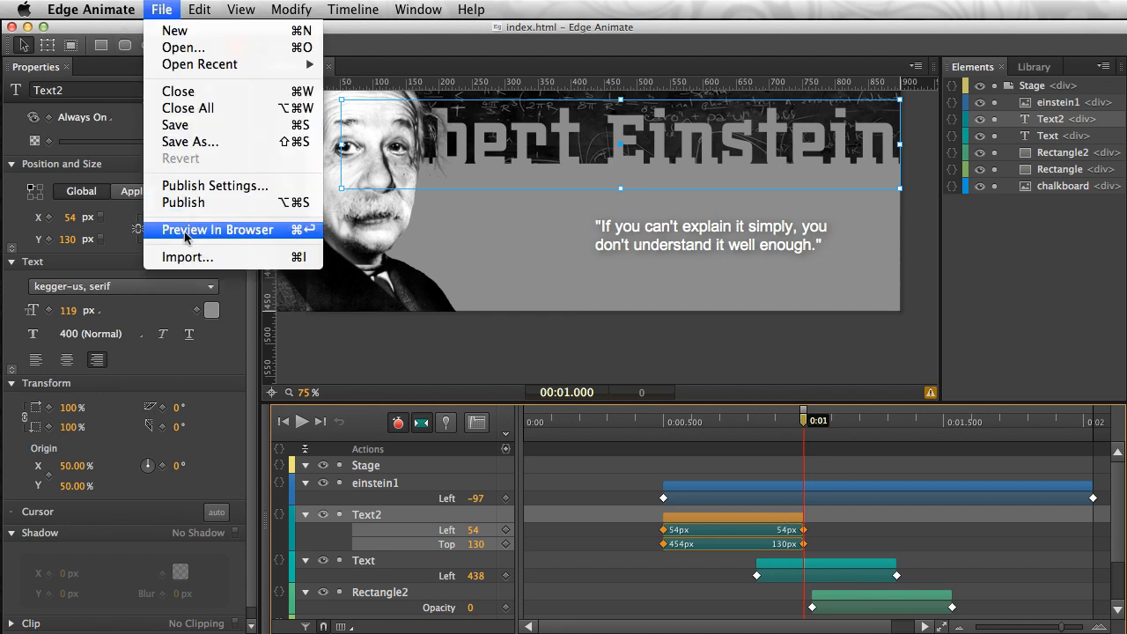
click(218, 230)
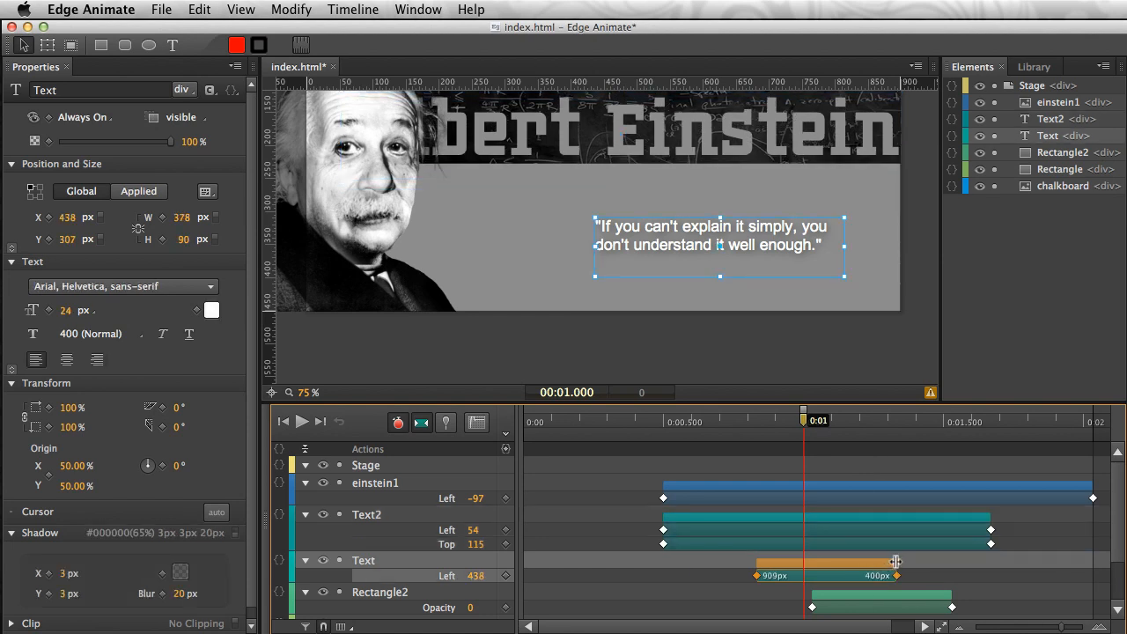
click(161, 10)
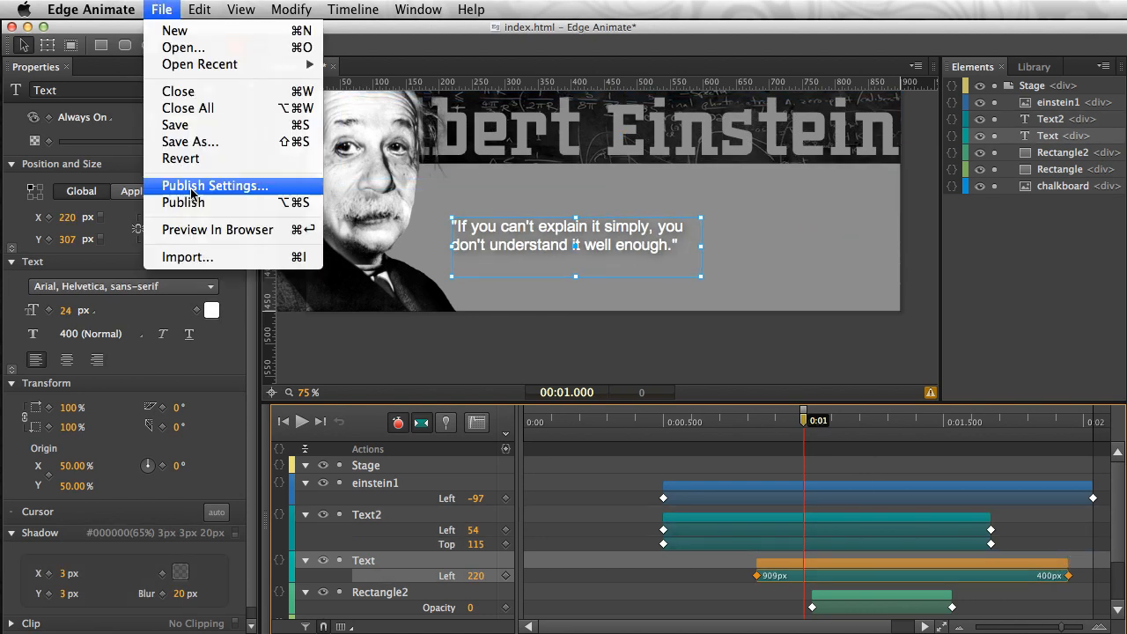
Step: Browse the Einstein project folder and scroll through the index_edge.js preview showing states and easing data
click(218, 229)
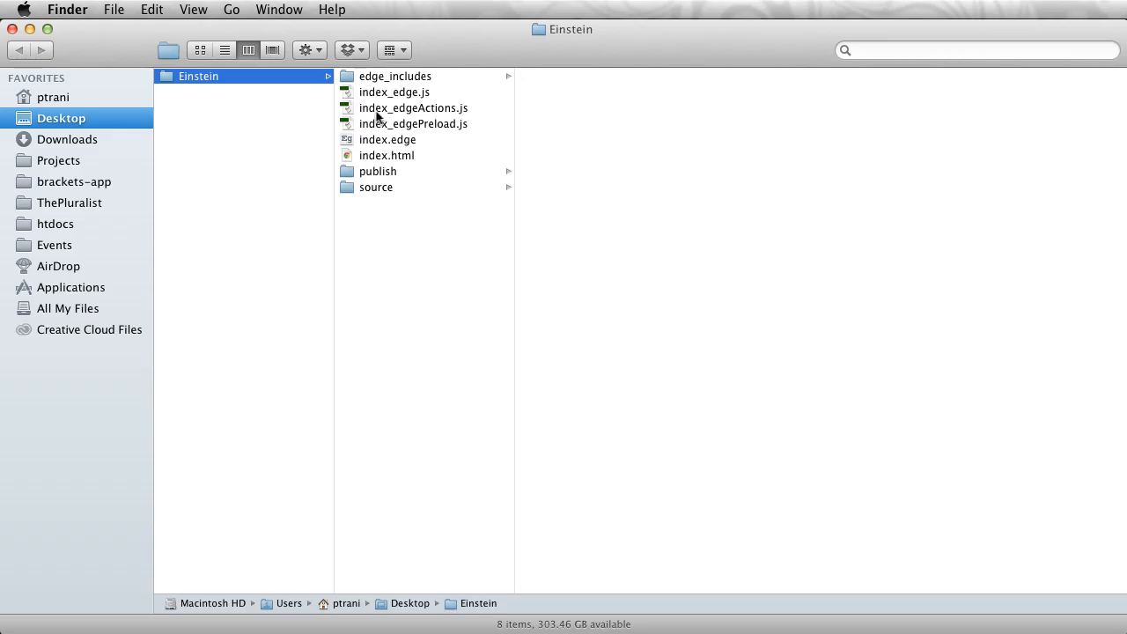
click(394, 91)
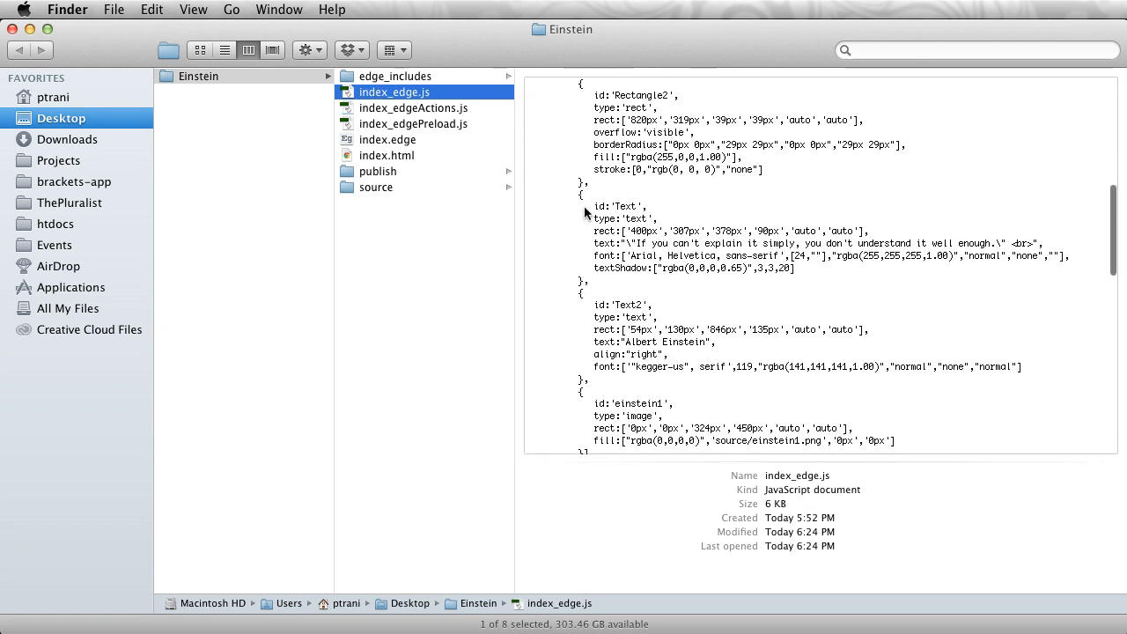
scroll(down, 3)
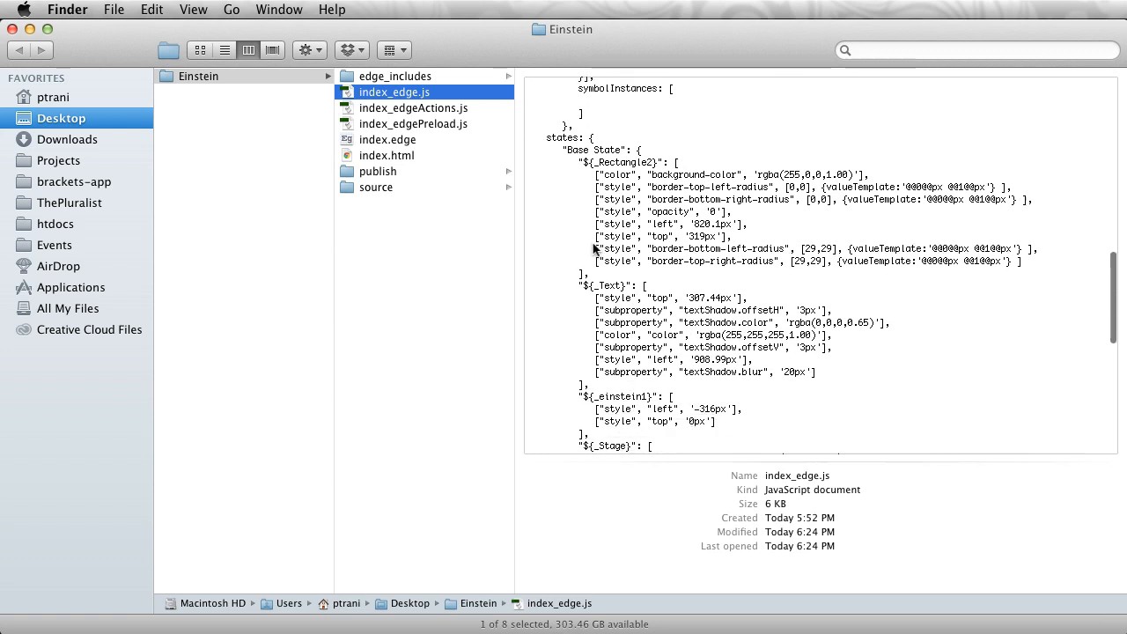
scroll(down, 3)
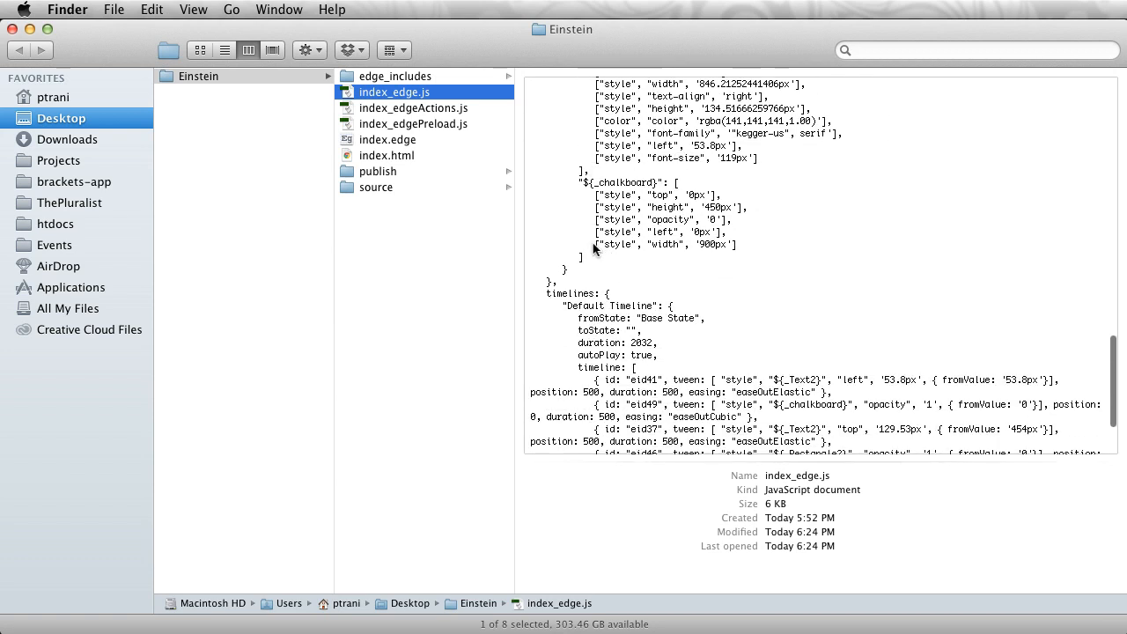
scroll(down, 3)
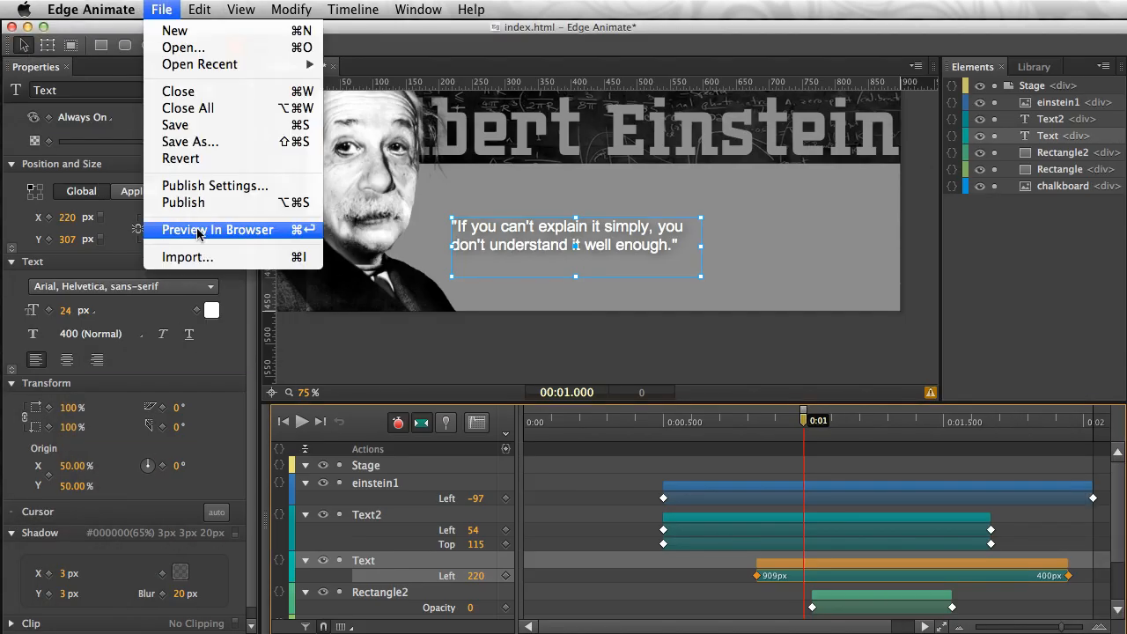
Step: Launch a fresh Chrome preview of the lengthened Einstein banner
click(217, 230)
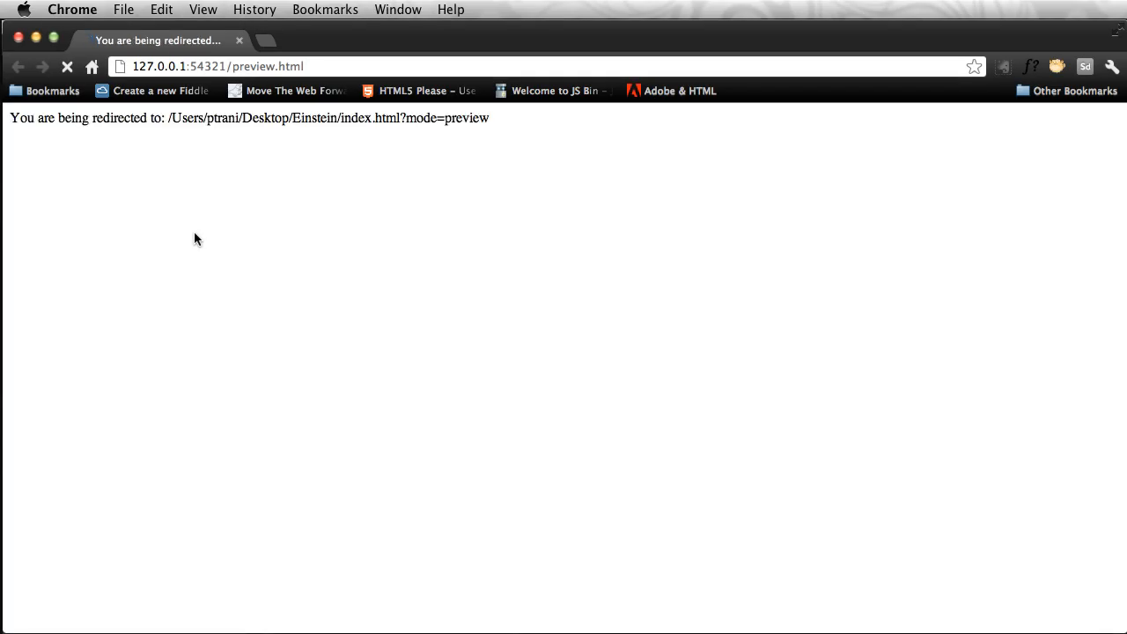